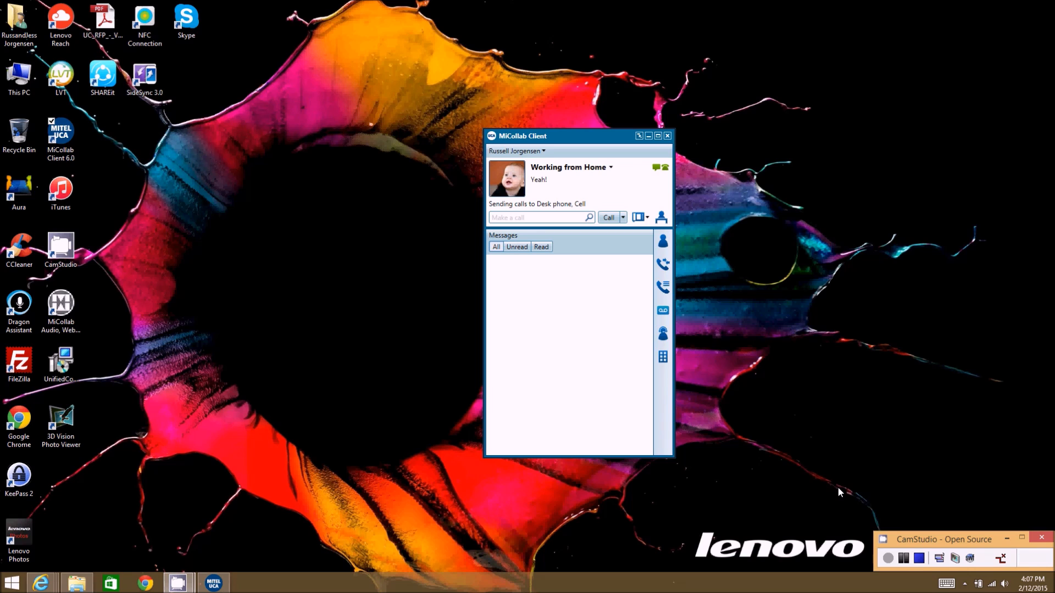
pyautogui.moveTo(694, 333)
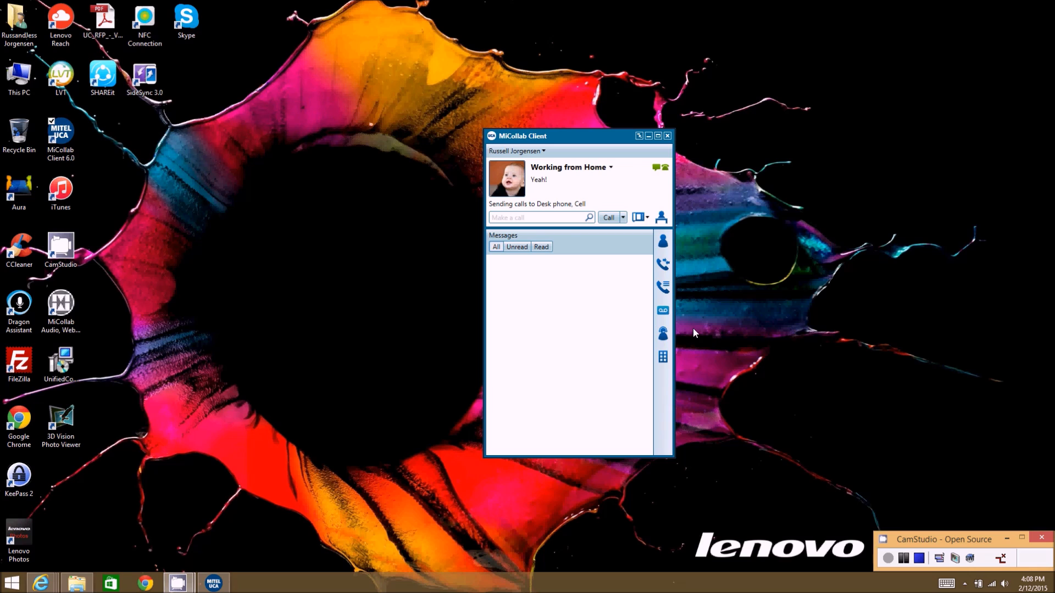
pyautogui.moveTo(518, 151)
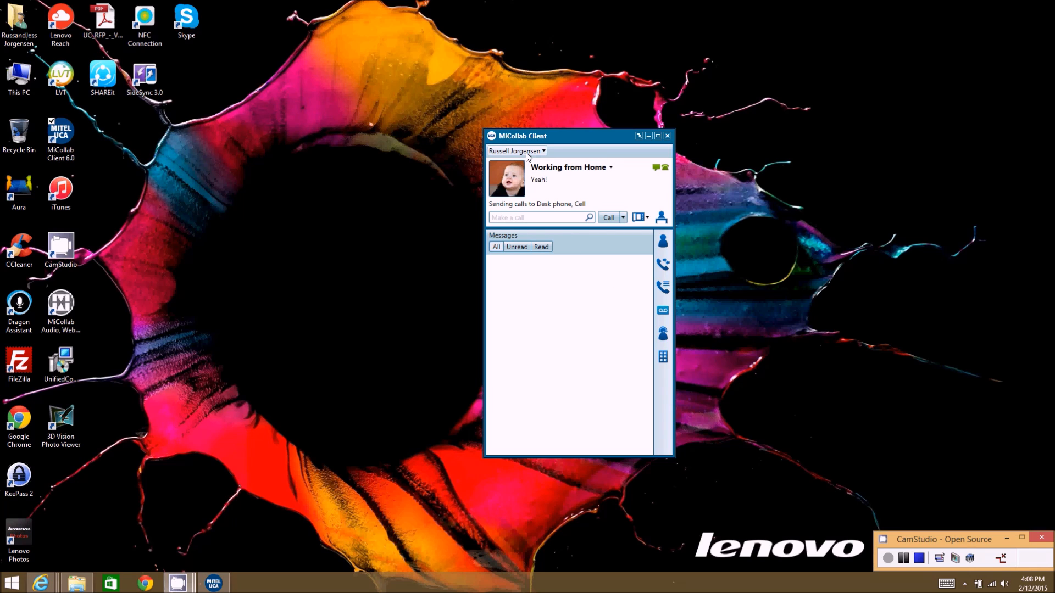
# Choose Configuration from the user name drop-down at the top of the client.
pyautogui.click(543, 150)
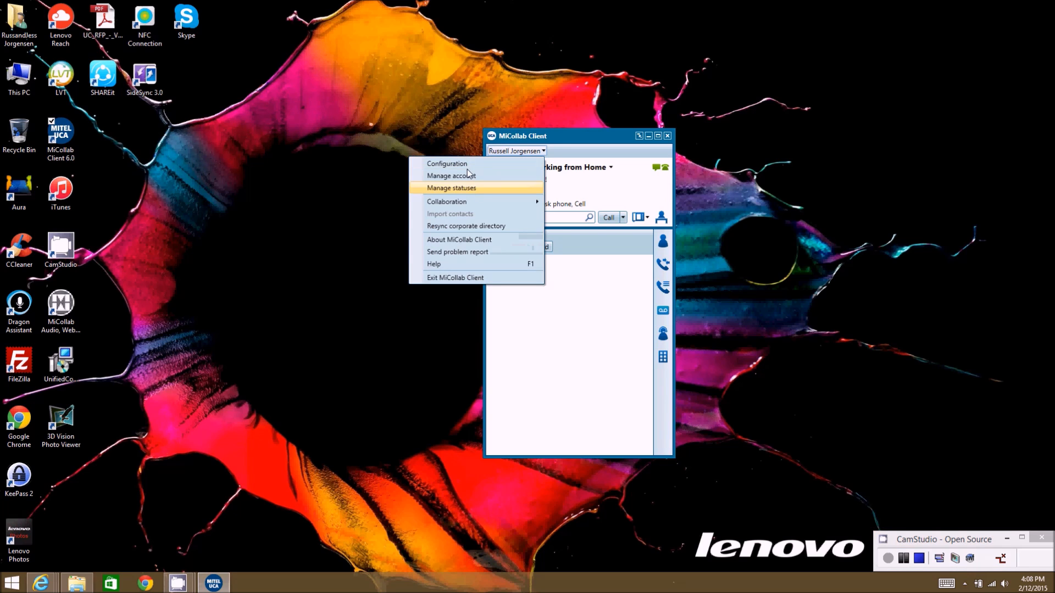
pyautogui.click(447, 164)
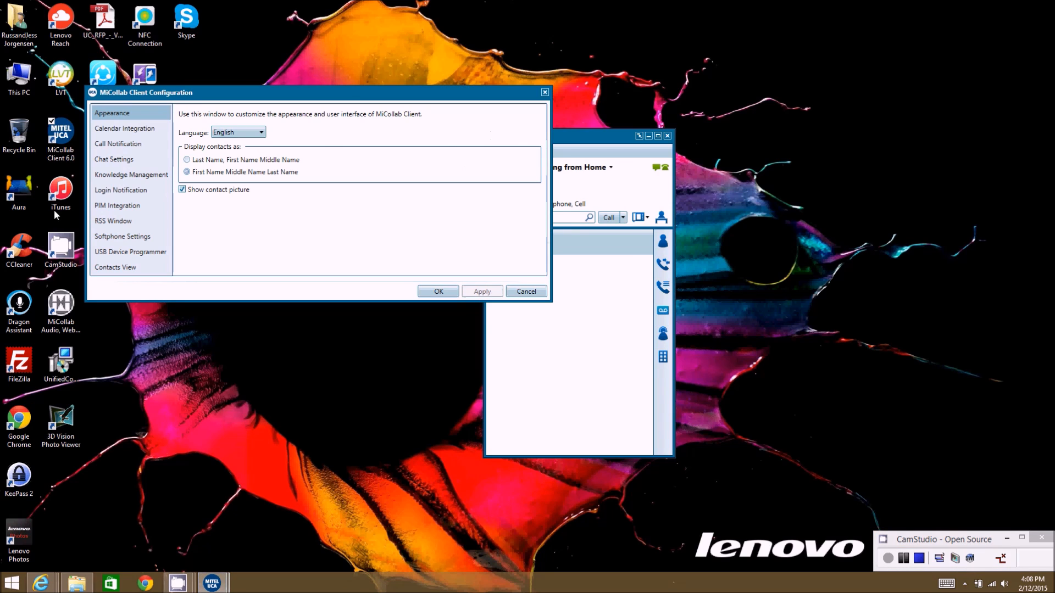
# Select Softphone Settings in the Configuration window's left list.
pyautogui.click(122, 236)
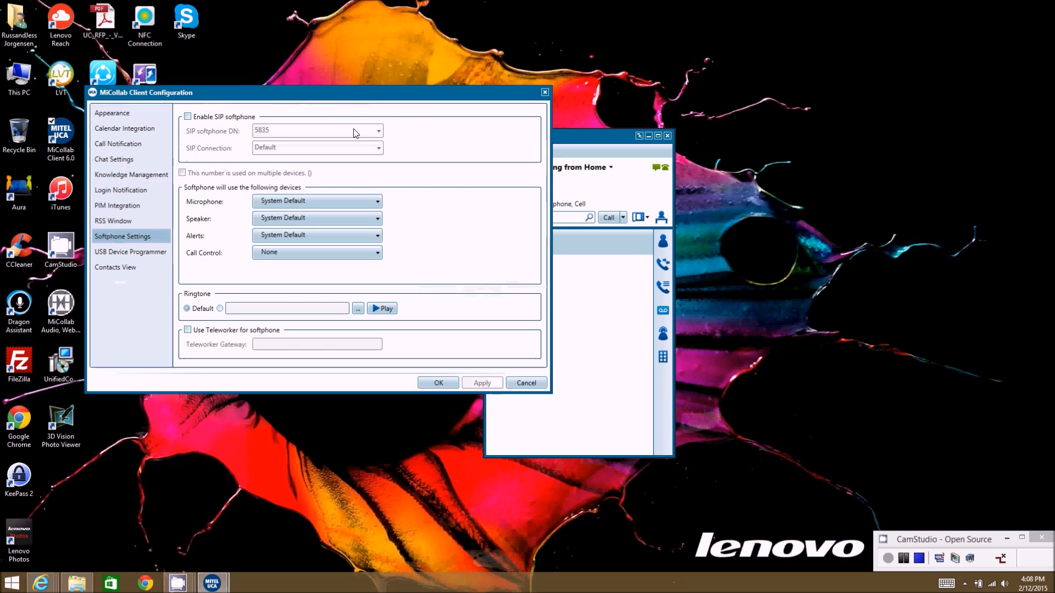
pyautogui.moveTo(585, 139)
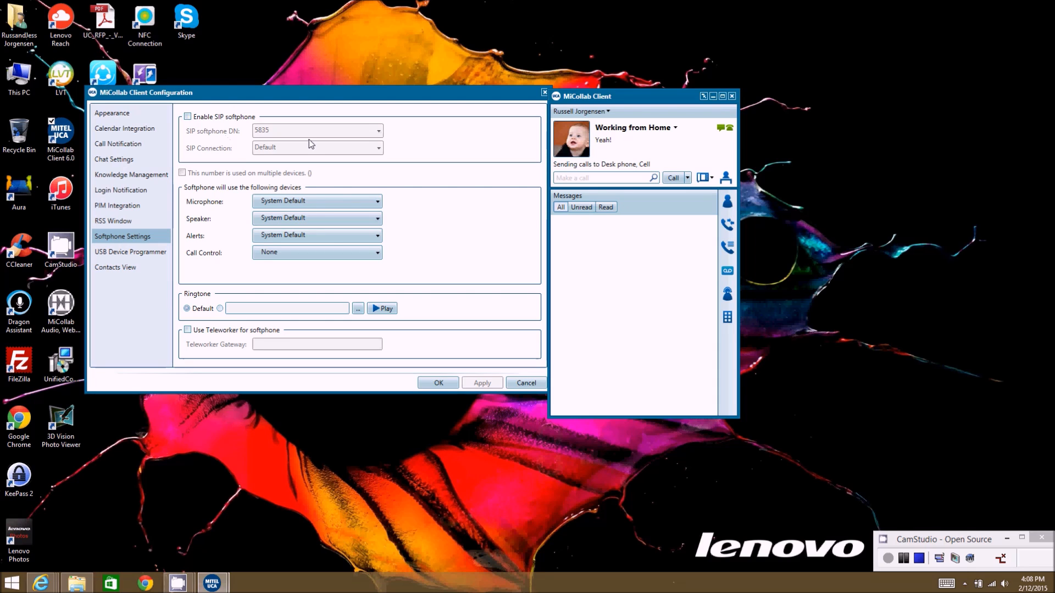
pyautogui.moveTo(317, 168)
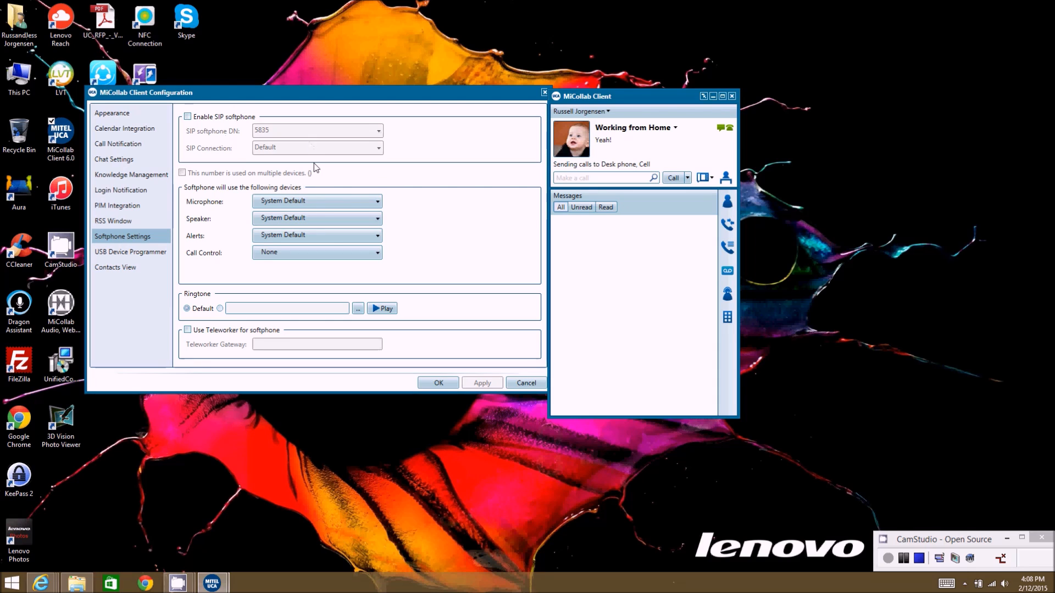
pyautogui.moveTo(192, 128)
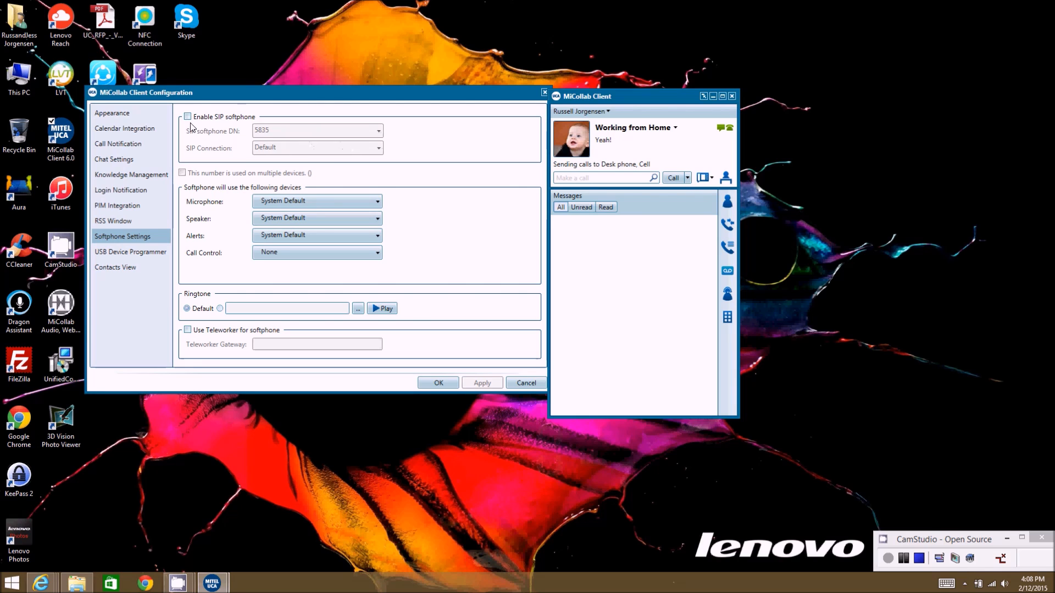
# Enable the SIP softphone for 5835, marking the number as used on multiple devices.
pyautogui.click(188, 117)
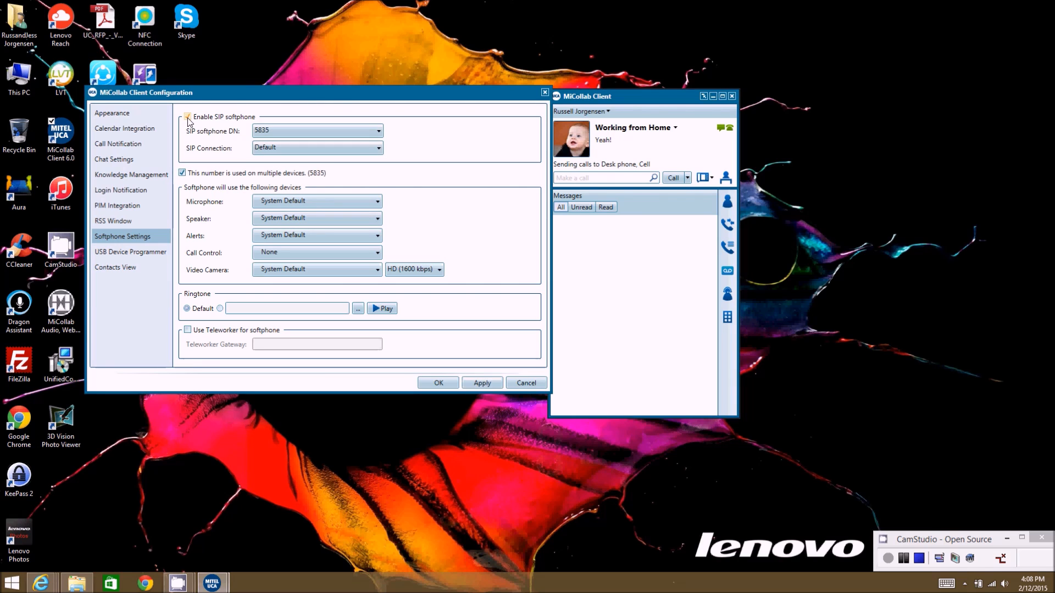
pyautogui.click(188, 116)
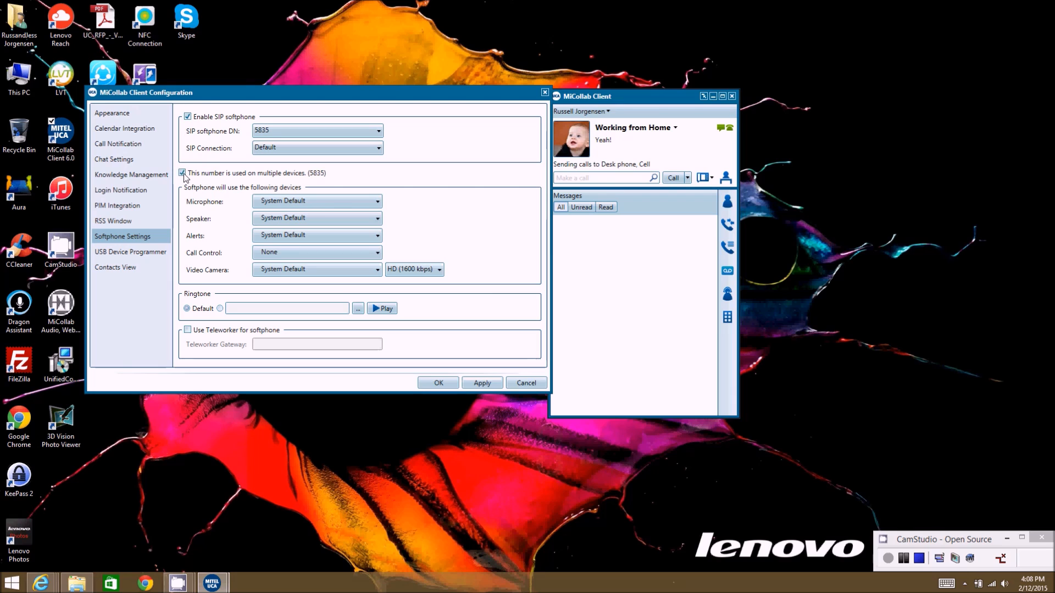
pyautogui.click(182, 173)
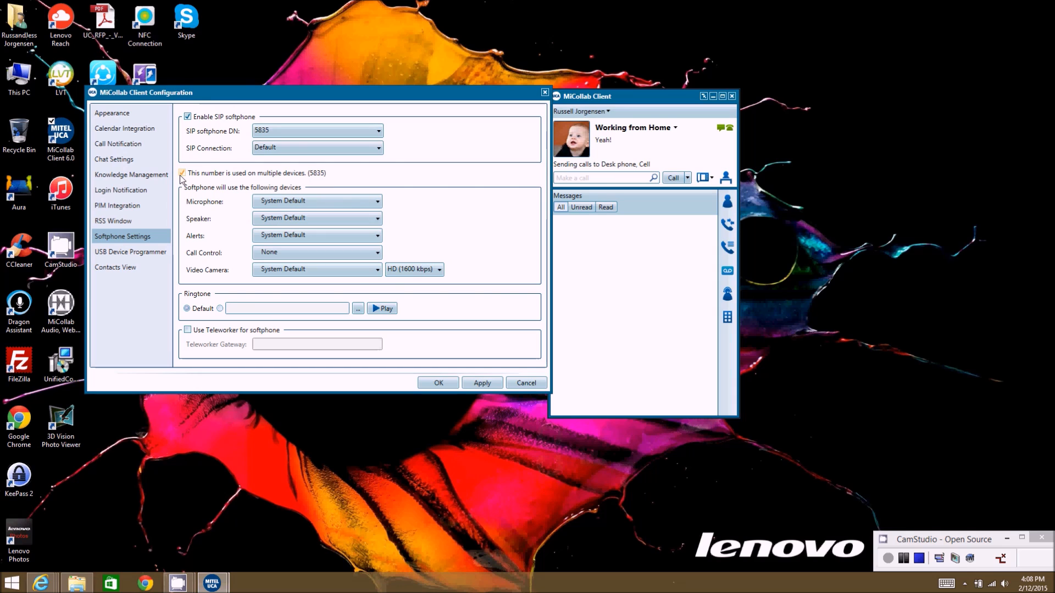
pyautogui.moveTo(267, 177)
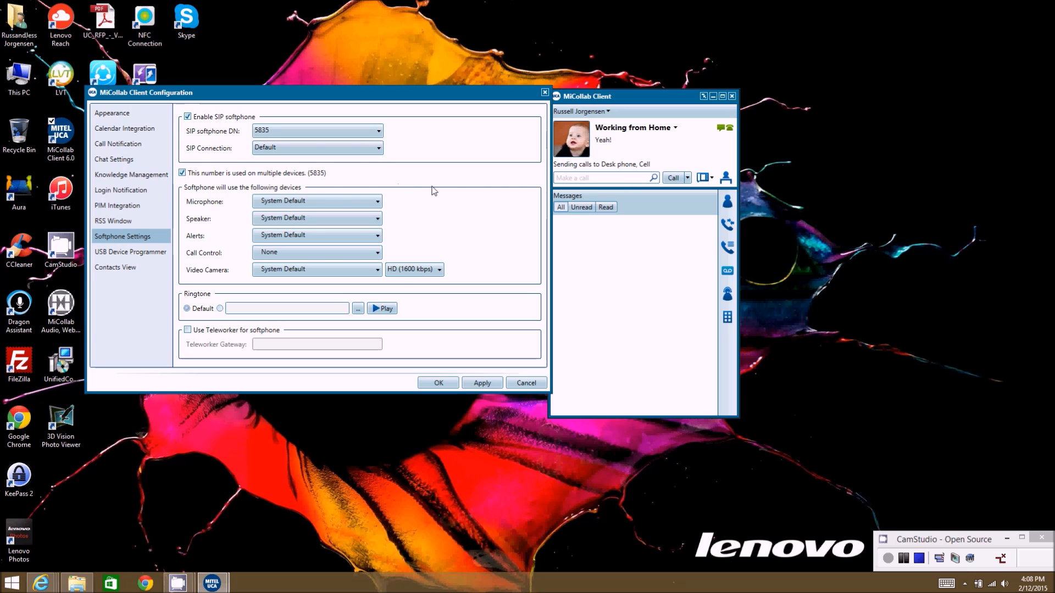
pyautogui.moveTo(174, 227)
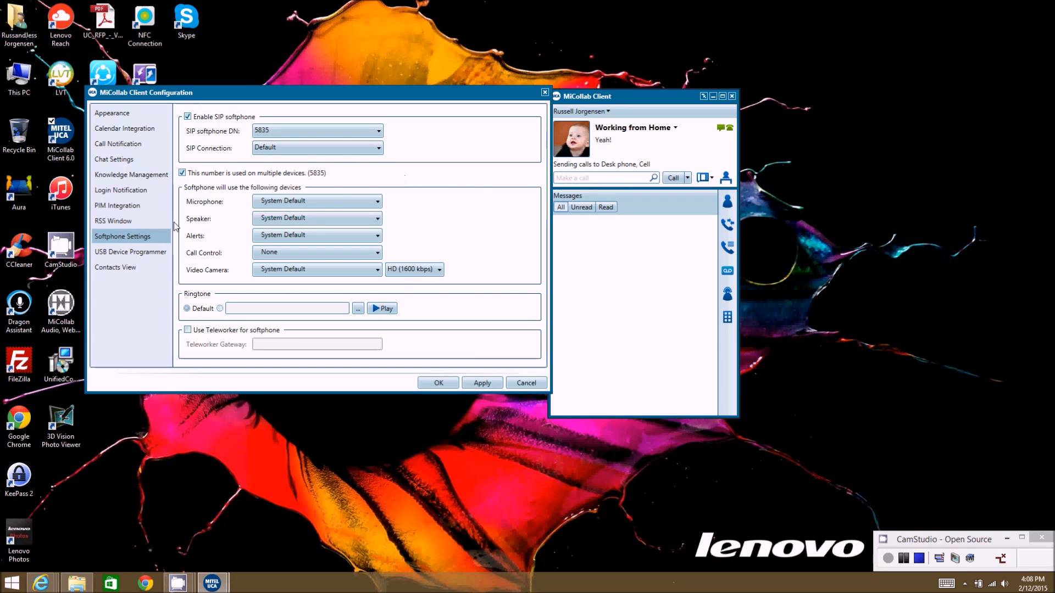
pyautogui.moveTo(453, 198)
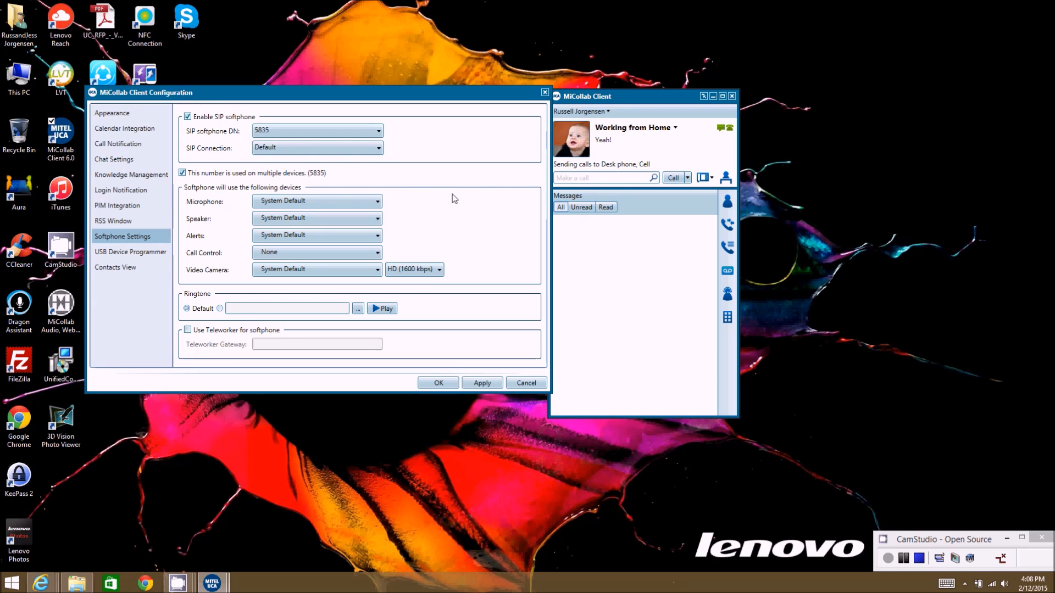
pyautogui.moveTo(432, 206)
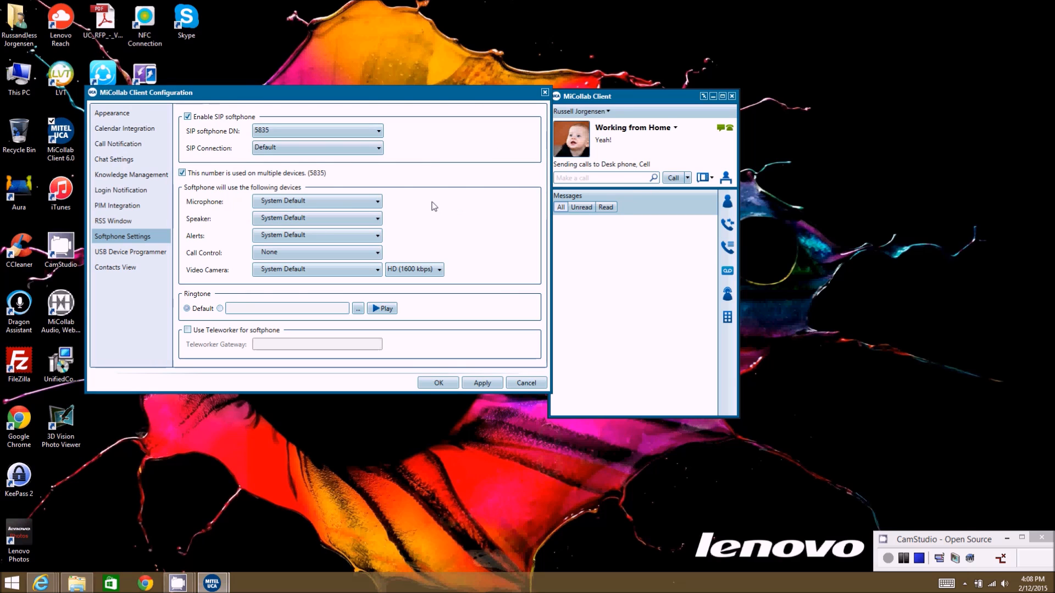
pyautogui.moveTo(210, 182)
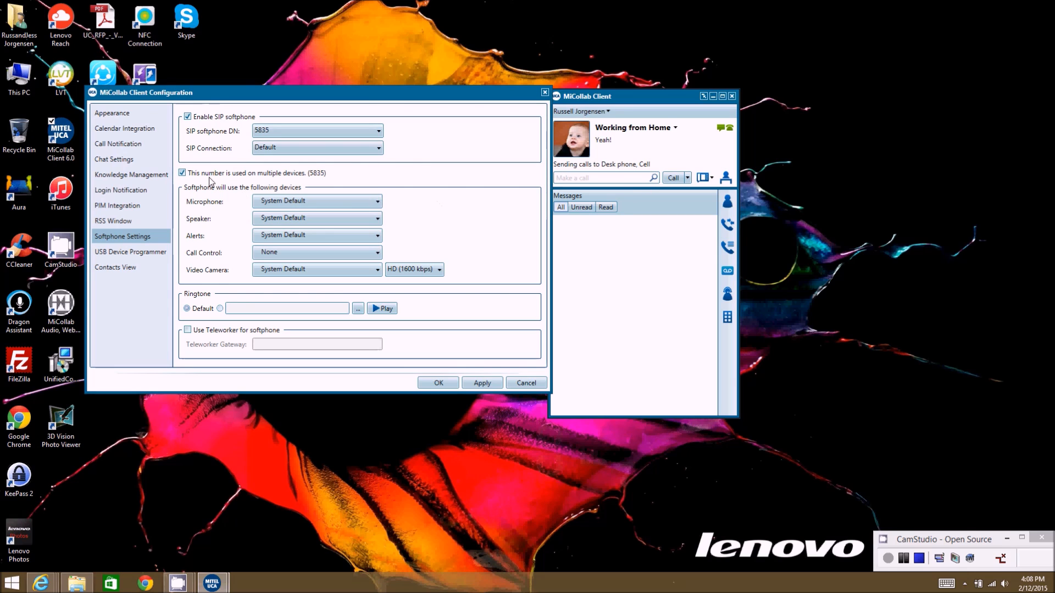
pyautogui.click(182, 173)
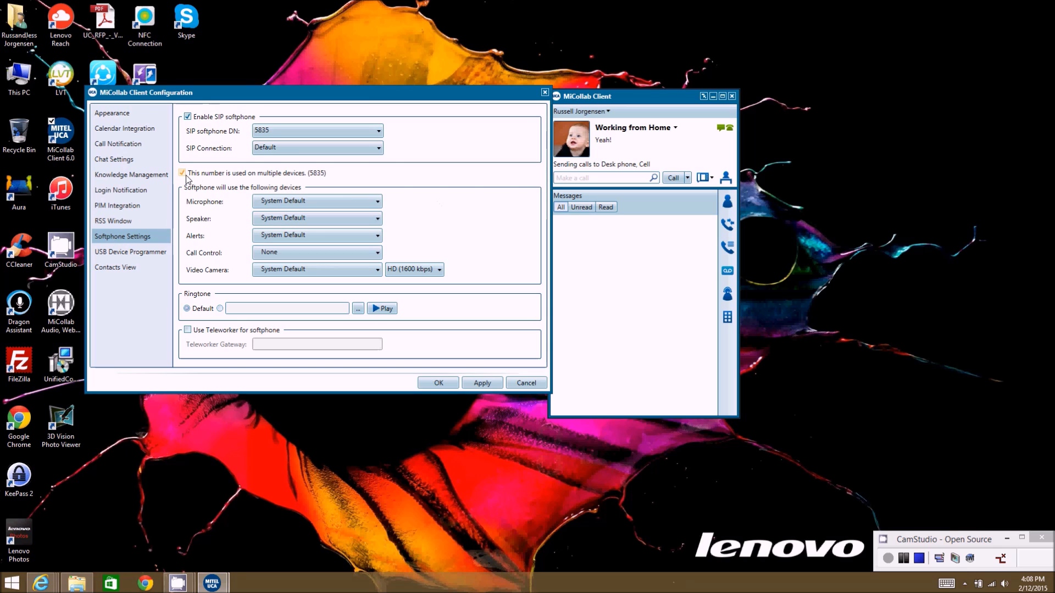
pyautogui.click(182, 173)
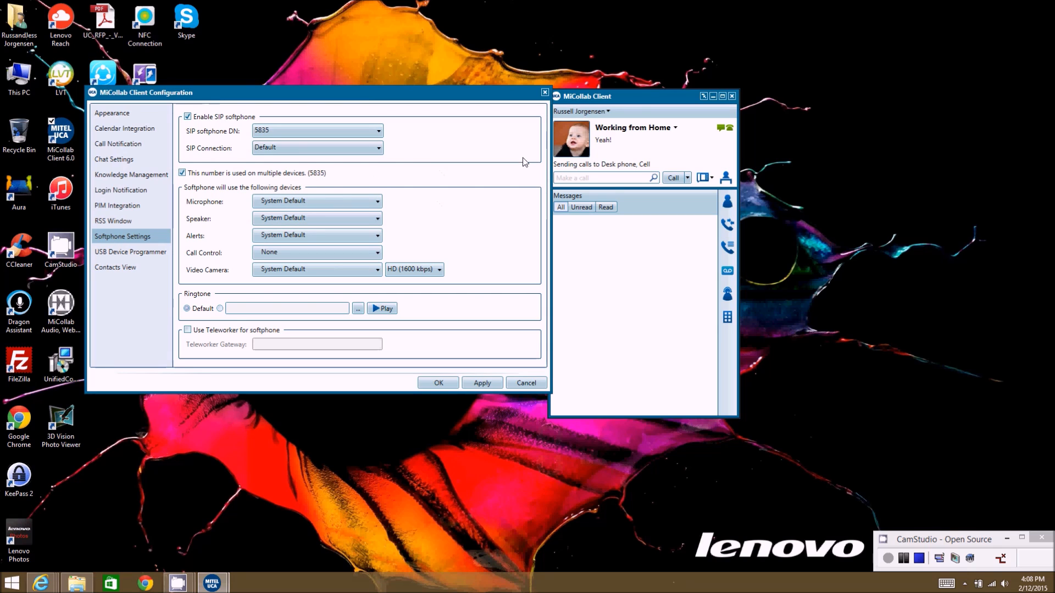
pyautogui.moveTo(480, 226)
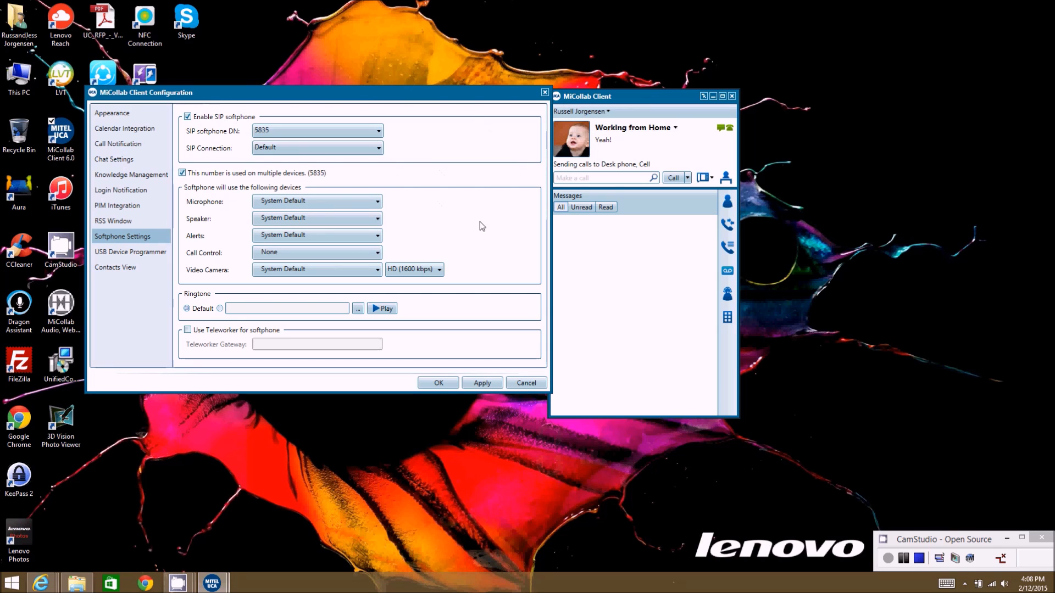
pyautogui.moveTo(248, 177)
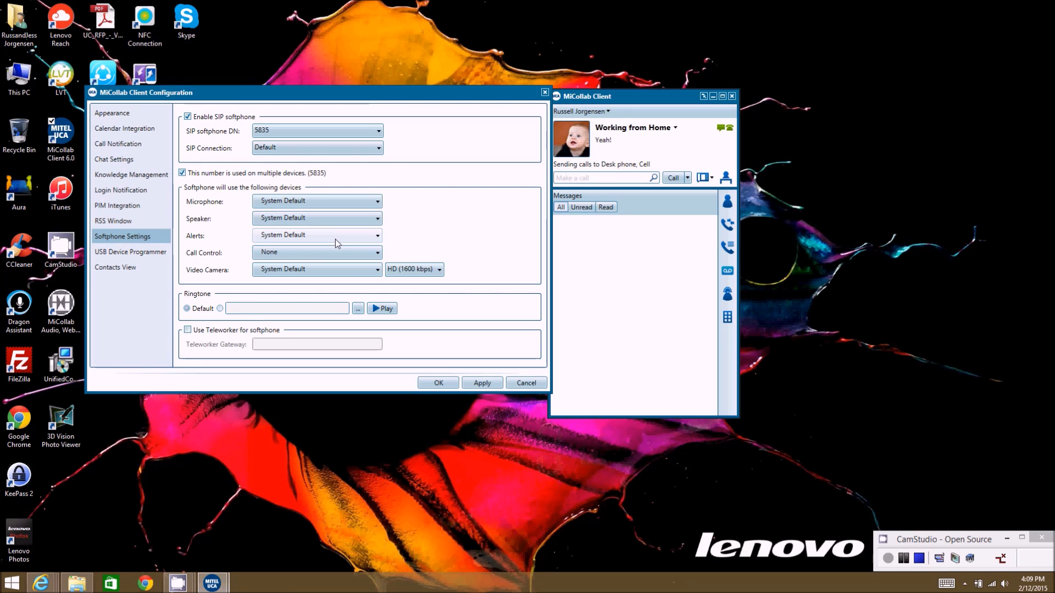
pyautogui.moveTo(342, 234)
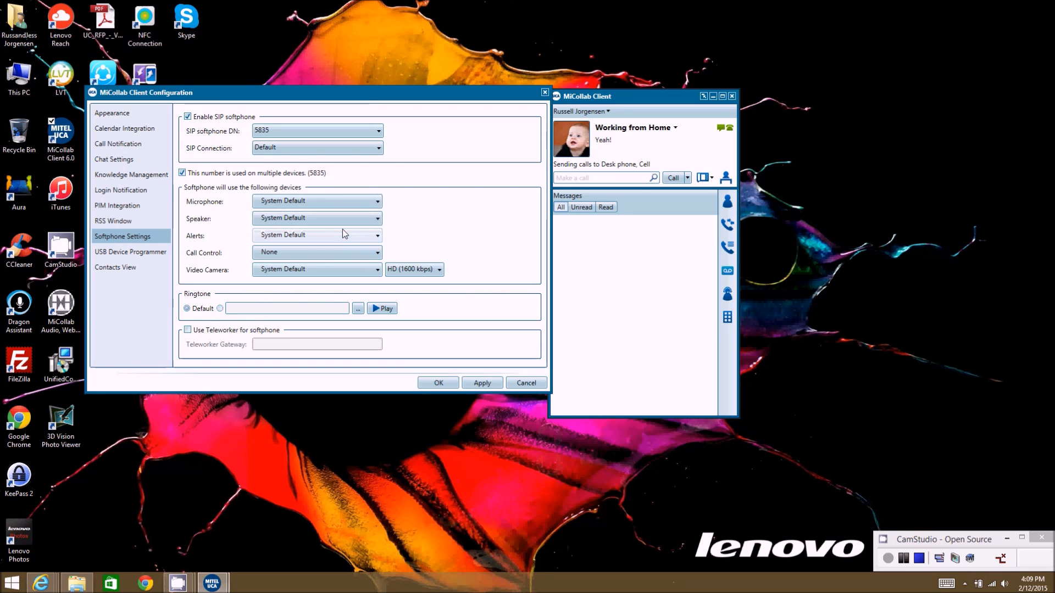
pyautogui.moveTo(339, 273)
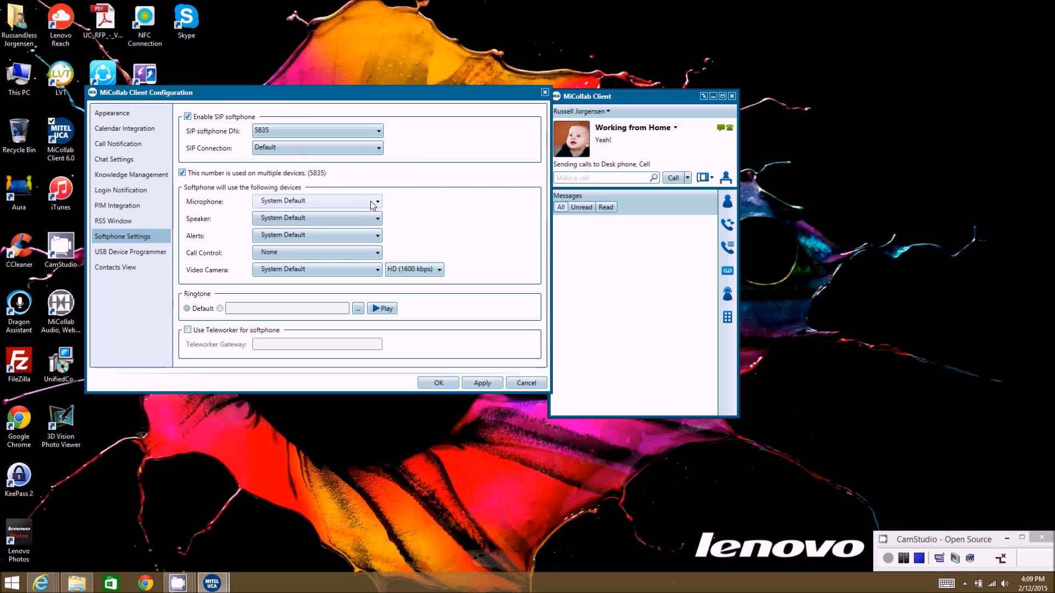
pyautogui.click(377, 201)
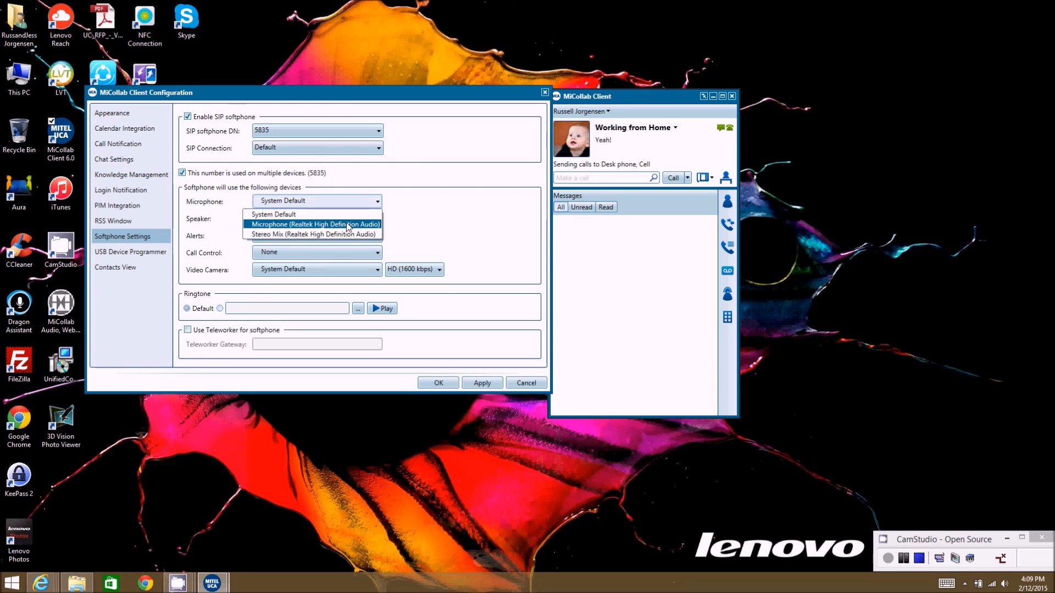
pyautogui.moveTo(290, 232)
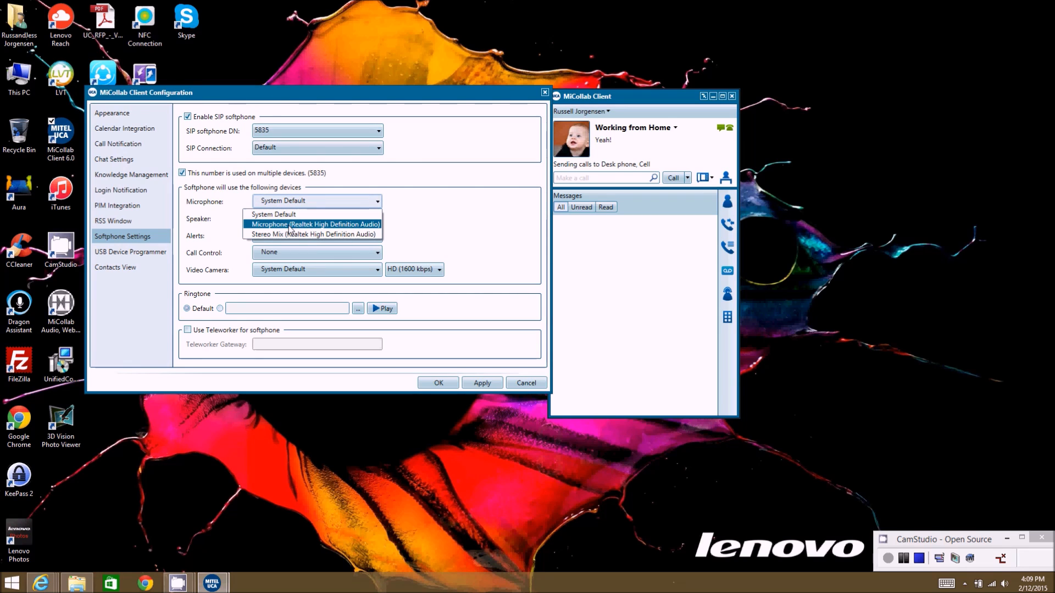
pyautogui.click(282, 214)
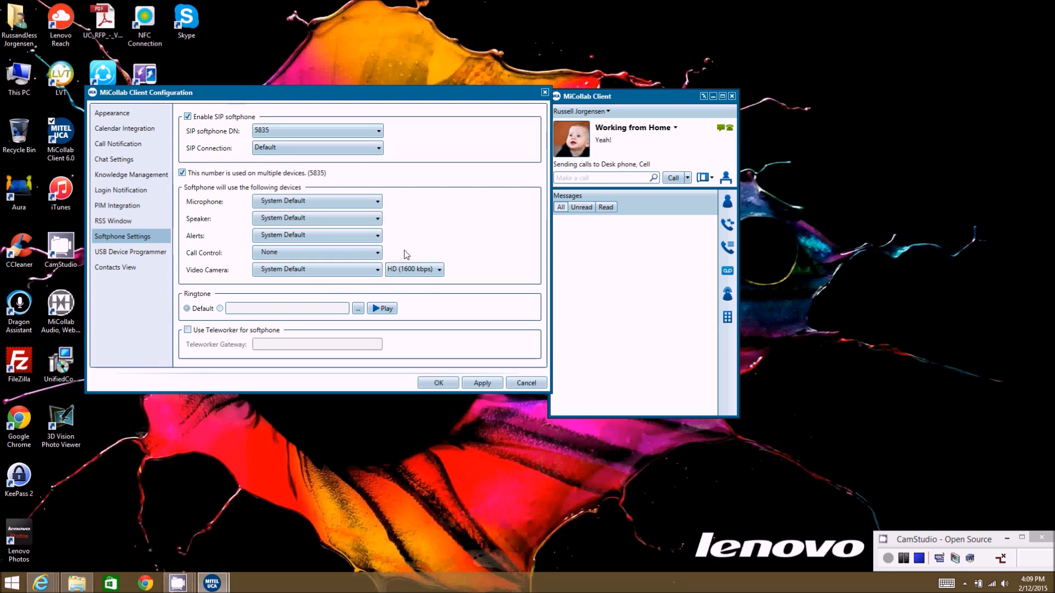
pyautogui.moveTo(455, 258)
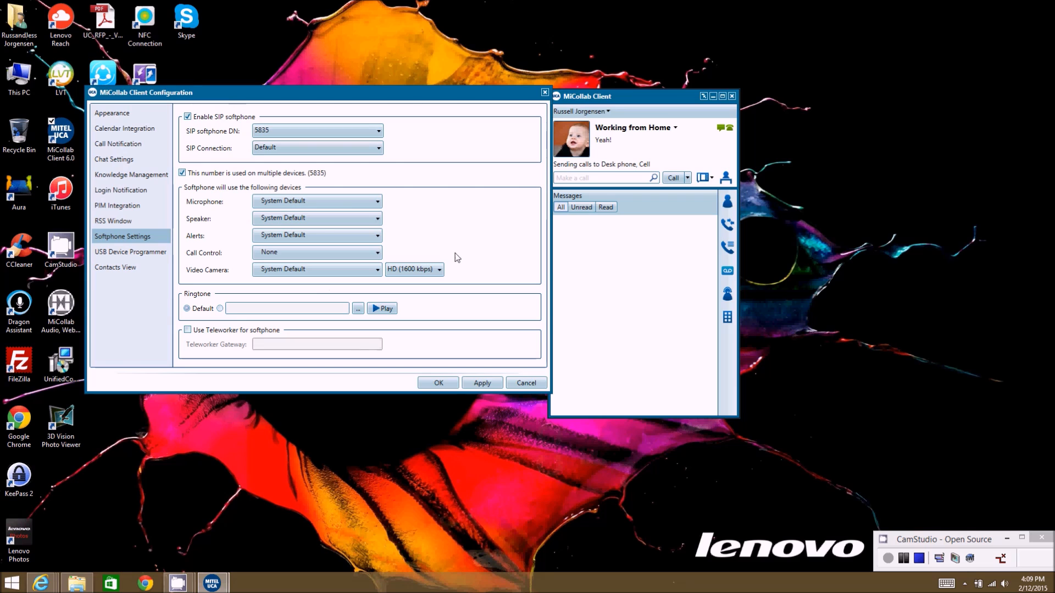
pyautogui.moveTo(440, 214)
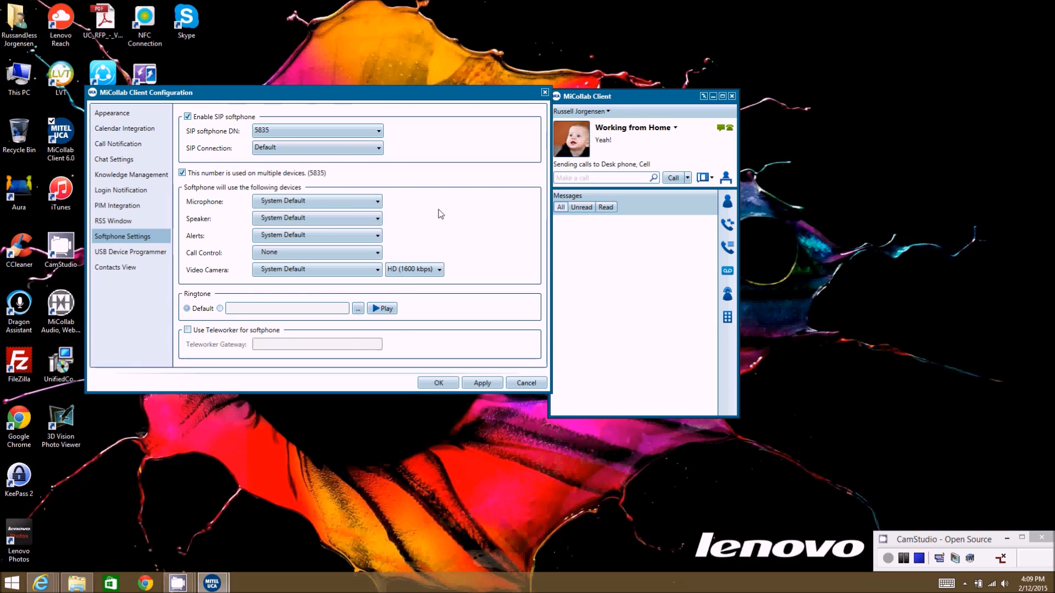
pyautogui.moveTo(450, 312)
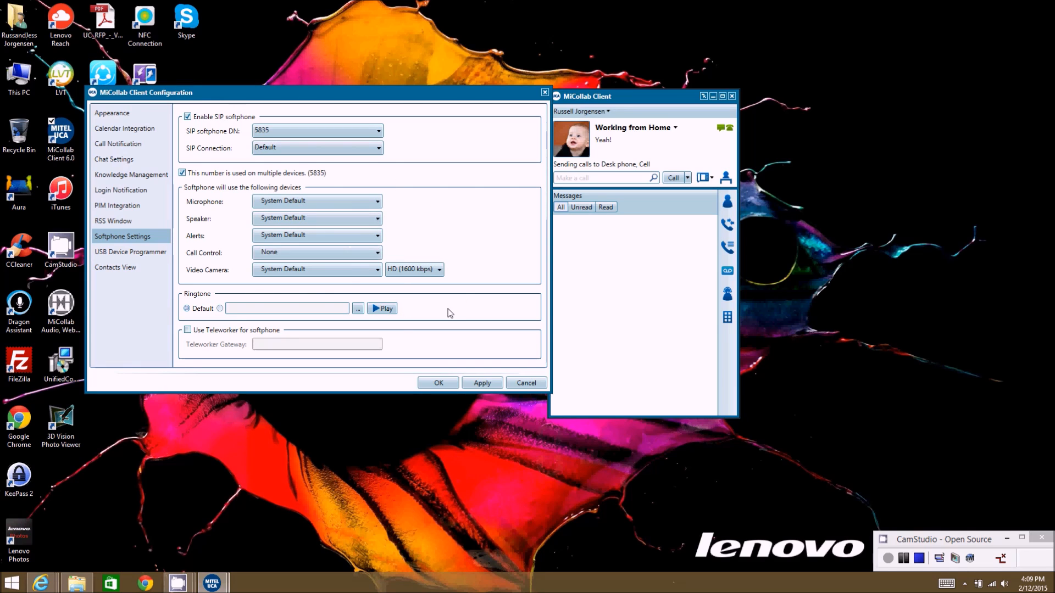
pyautogui.moveTo(225, 277)
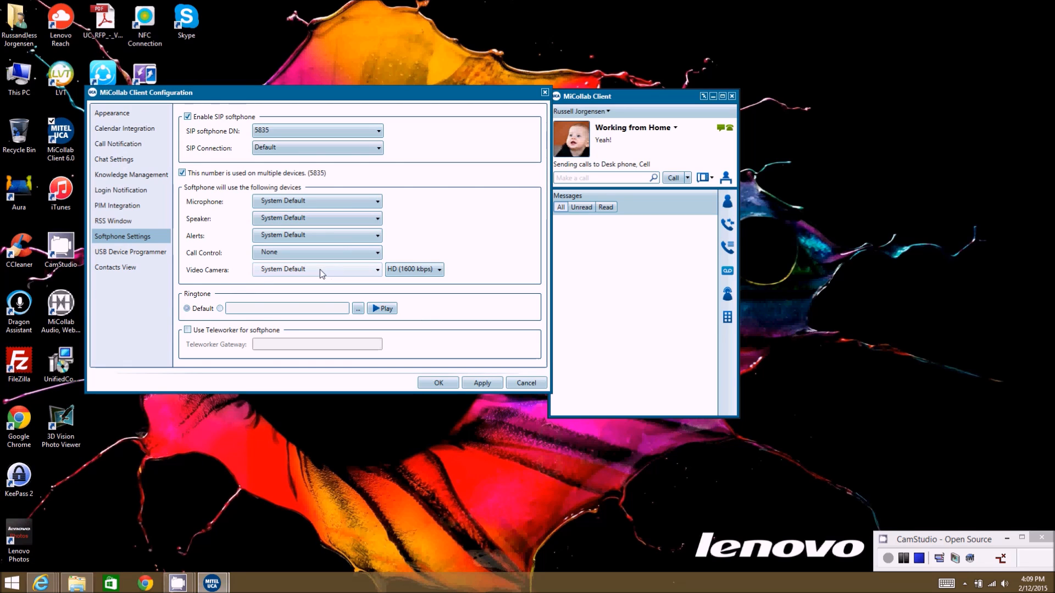
pyautogui.moveTo(195, 275)
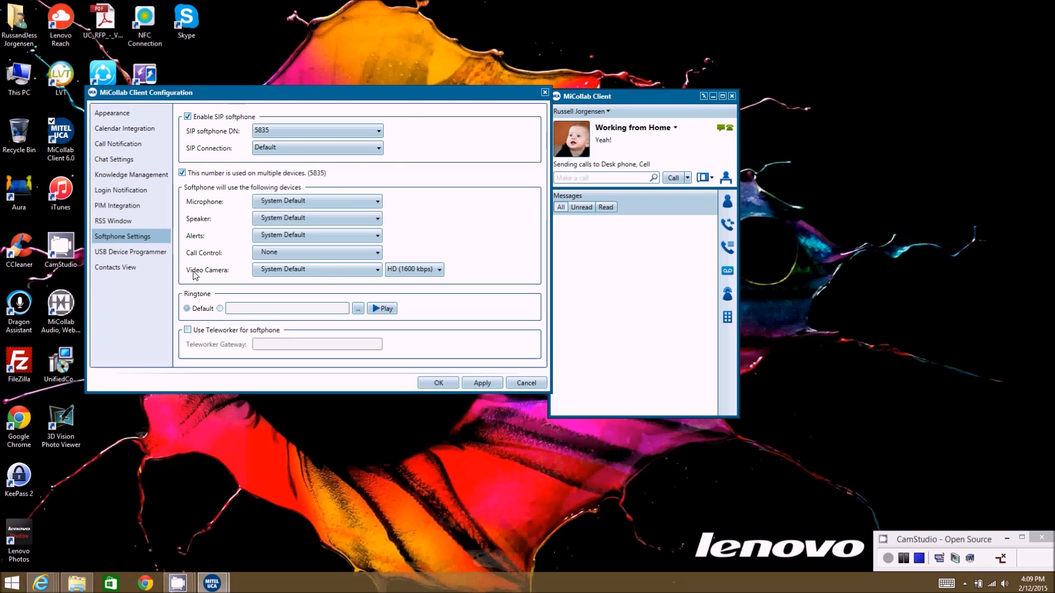
pyautogui.moveTo(218, 276)
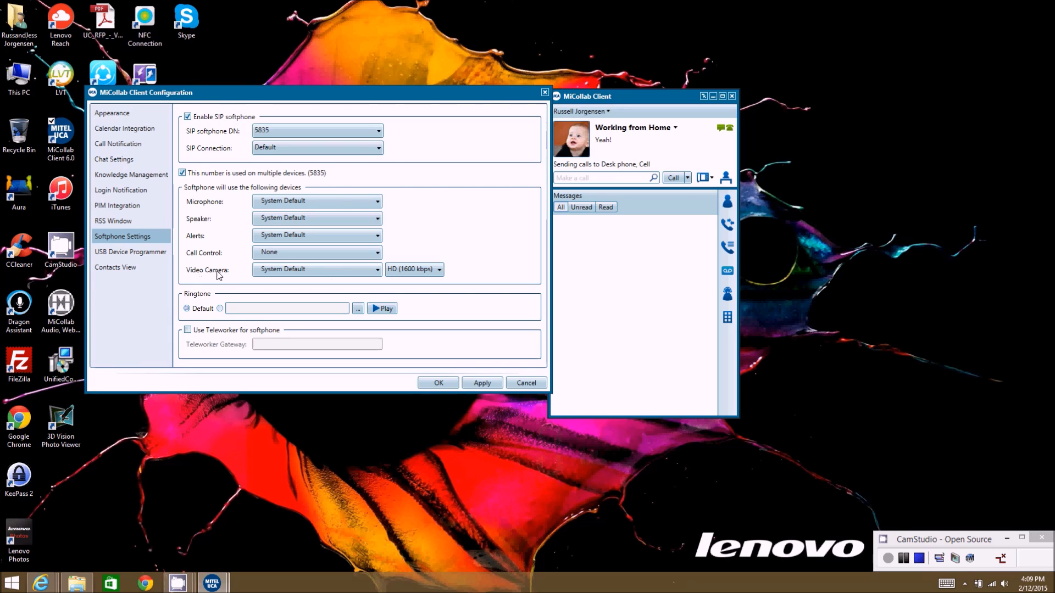
pyautogui.moveTo(229, 275)
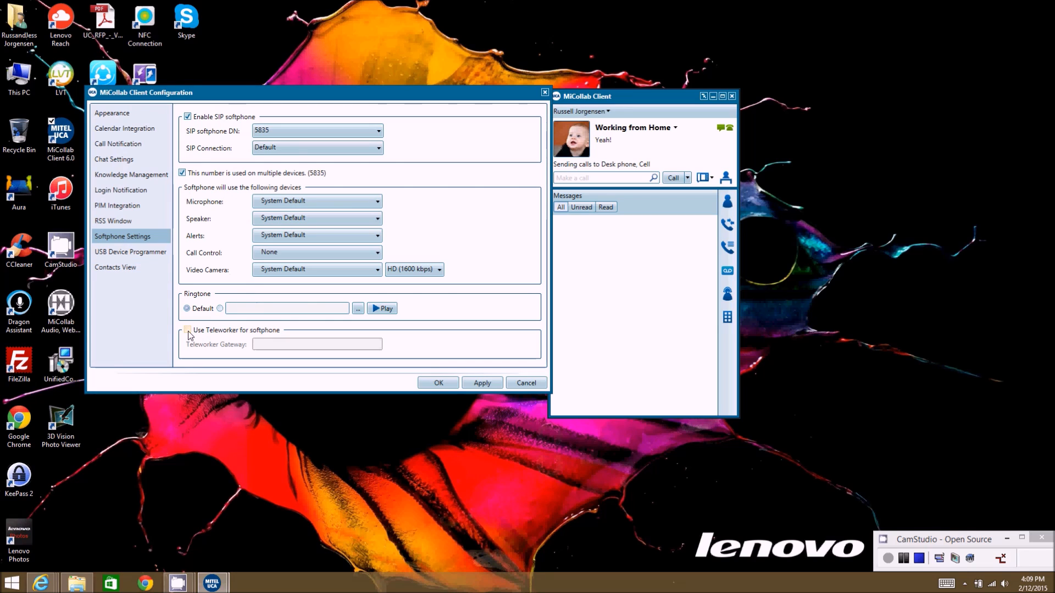
# Enable Teleworker for the softphone and enter gateway address 67.13910.74.
pyautogui.click(188, 330)
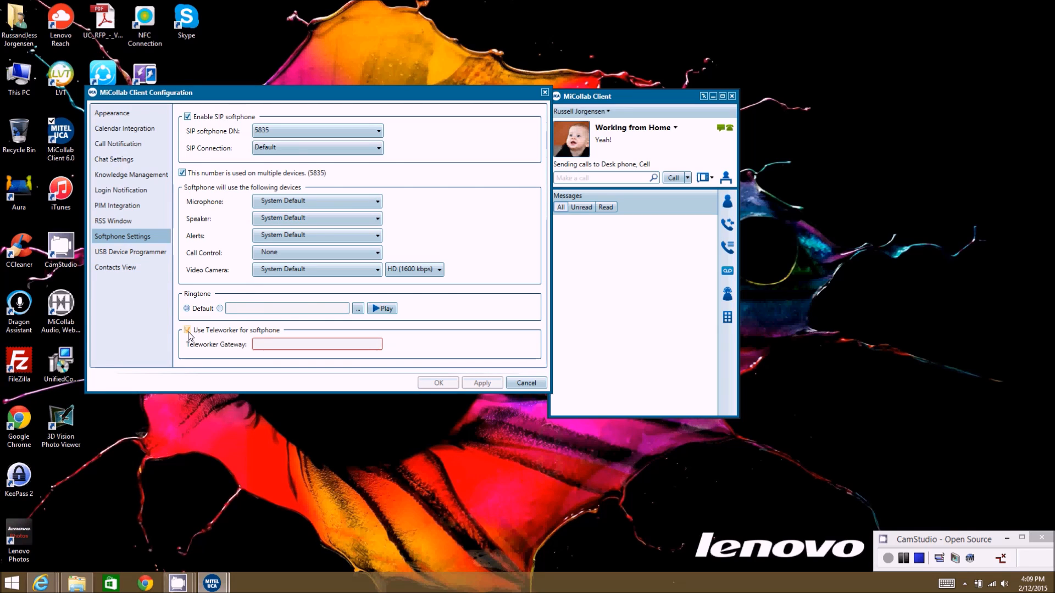
pyautogui.click(188, 330)
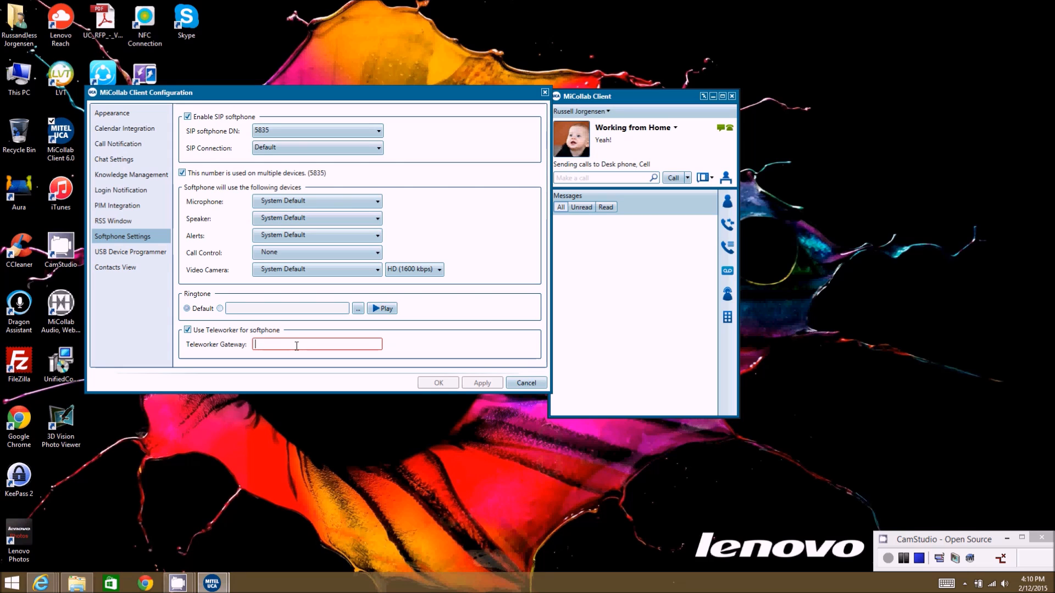
pyautogui.moveTo(372, 209)
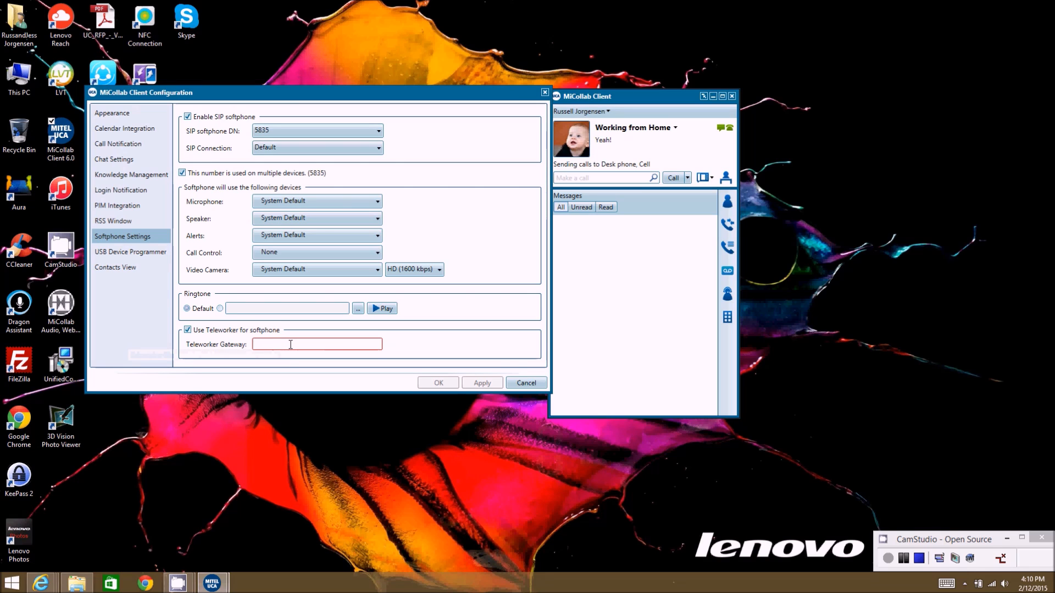
pyautogui.write('67')
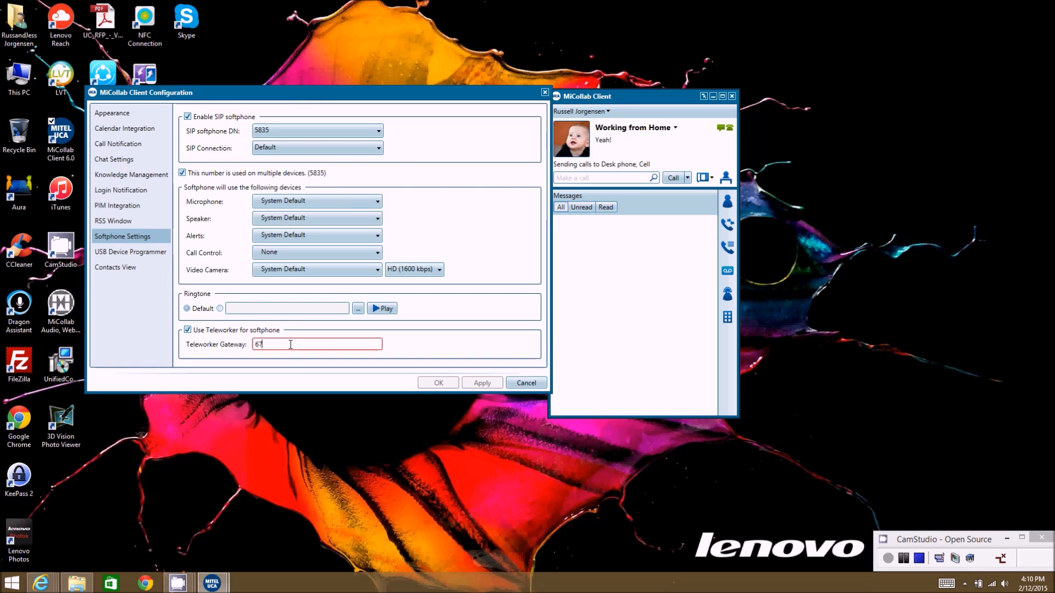
pyautogui.write('.139')
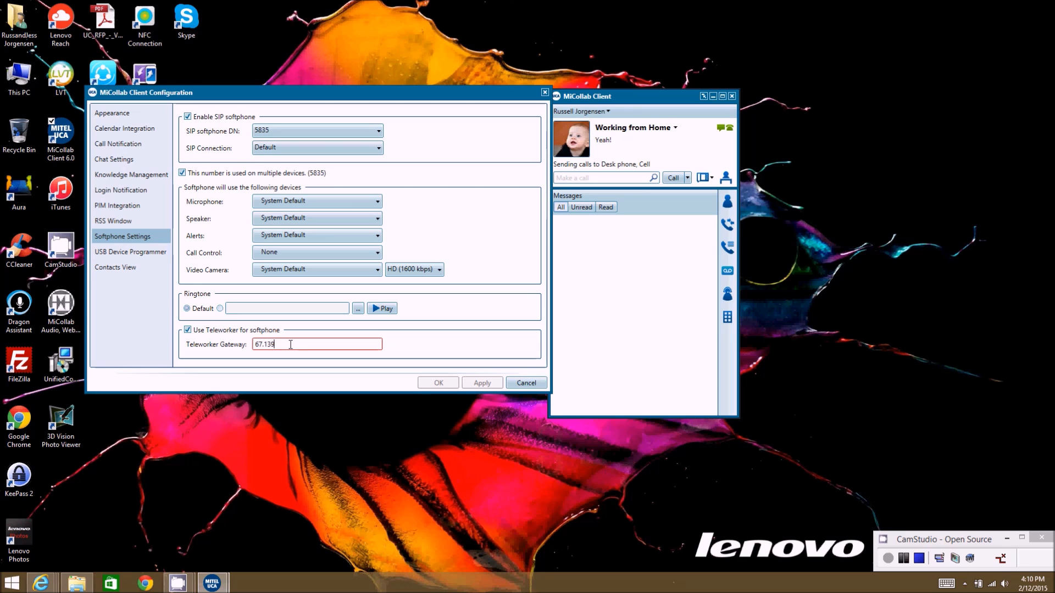
pyautogui.write('10')
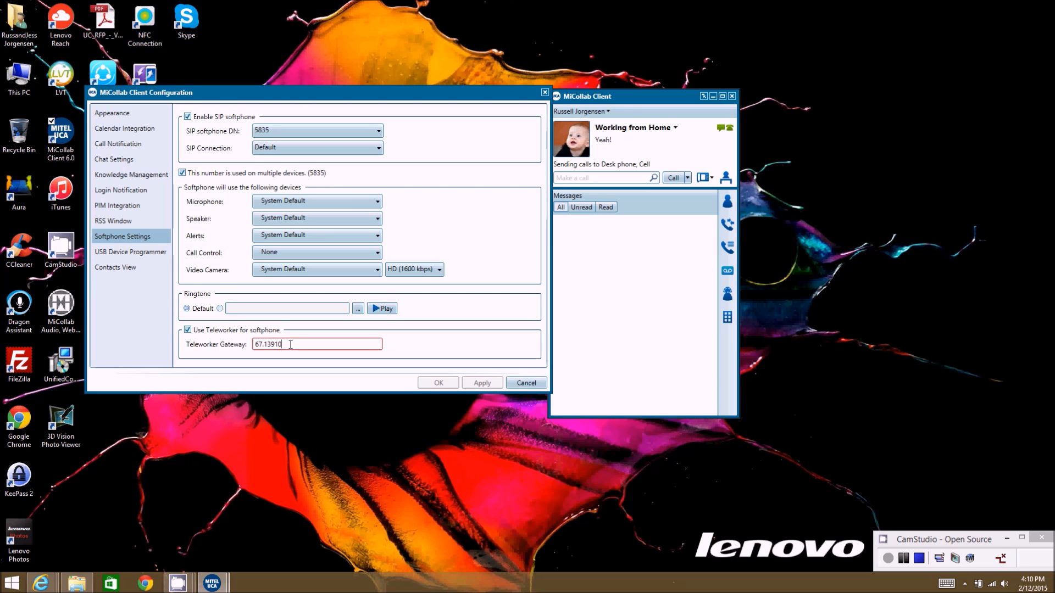
pyautogui.write('.74')
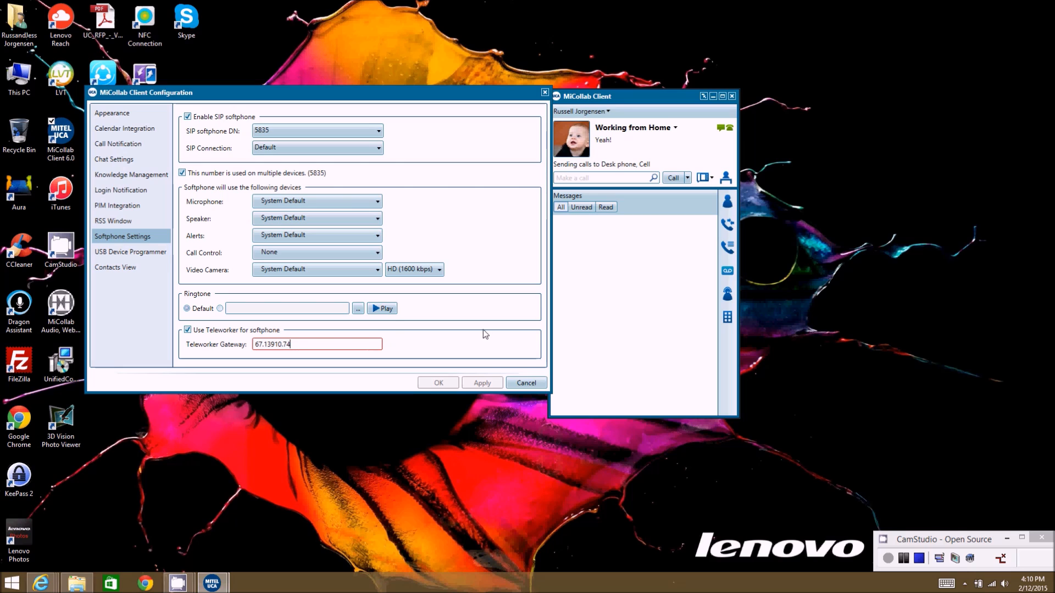
pyautogui.moveTo(379, 335)
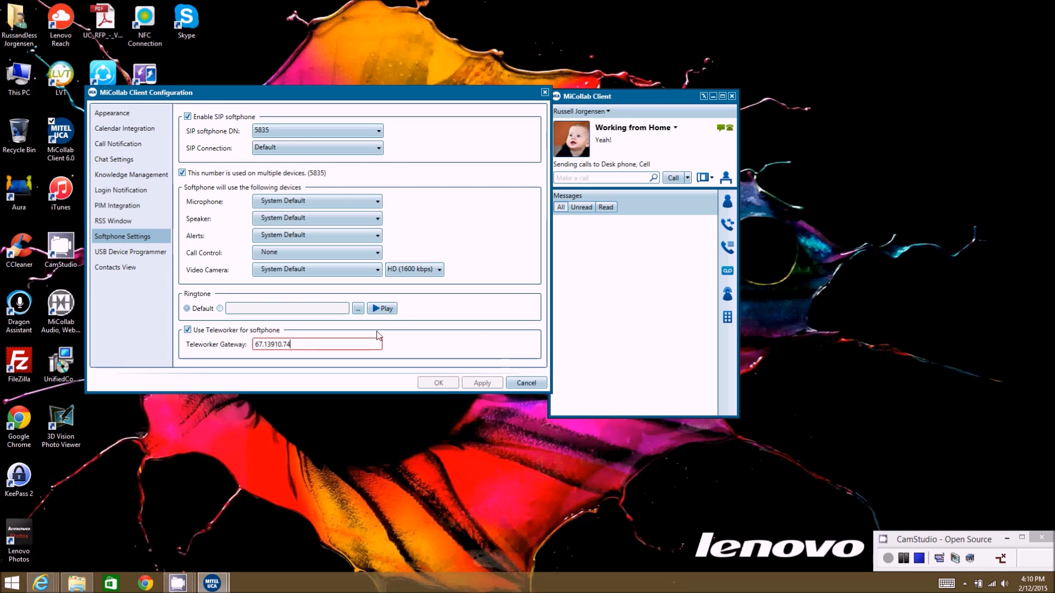
pyautogui.moveTo(216, 137)
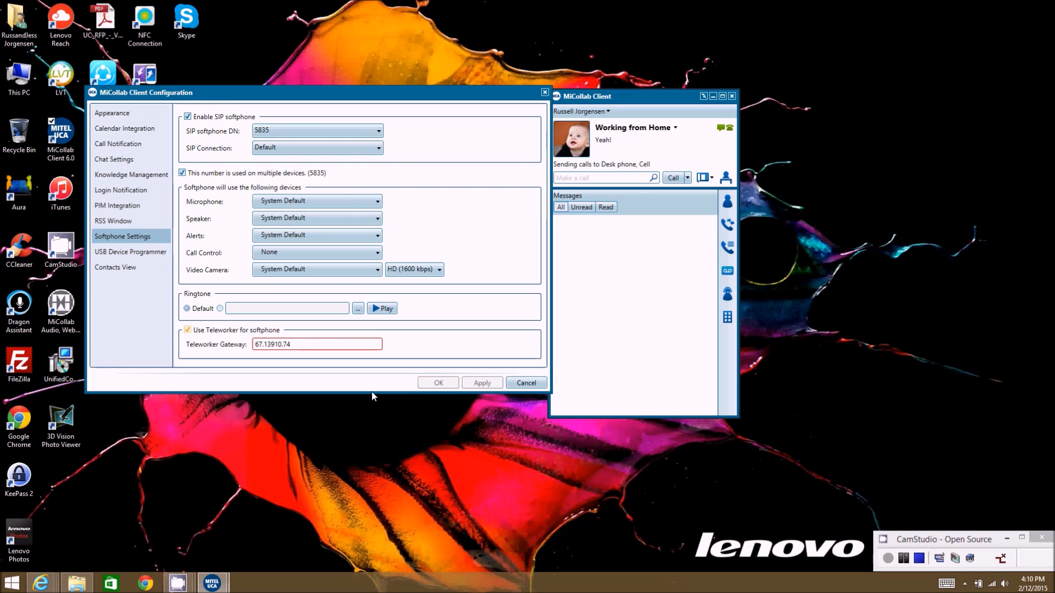
pyautogui.moveTo(316, 294)
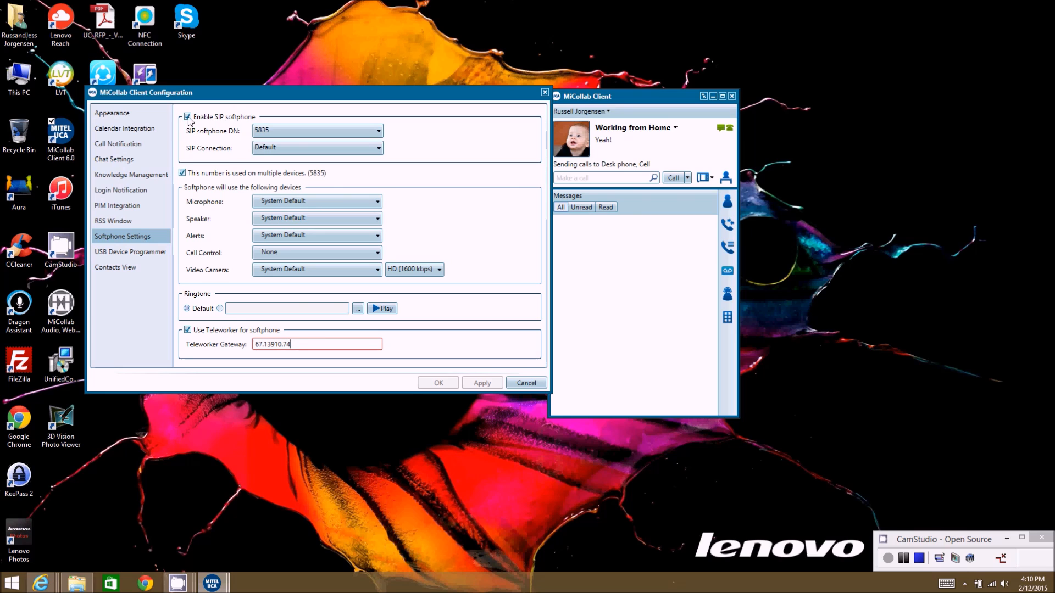
# Fix the Teleworker gateway to 67.139.10.74 and save the softphone settings with OK.
pyautogui.click(189, 117)
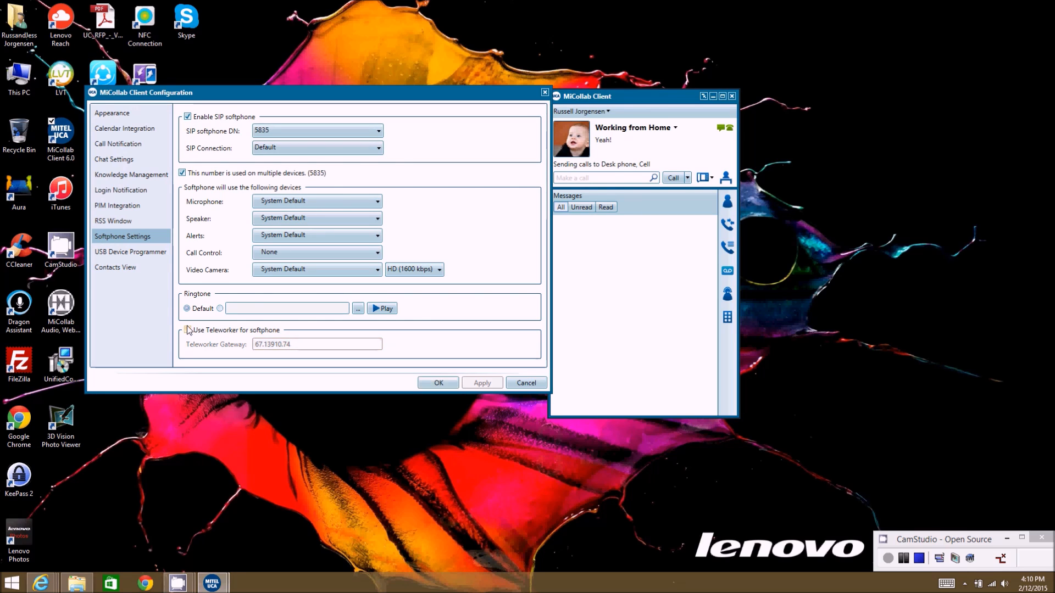
pyautogui.click(188, 330)
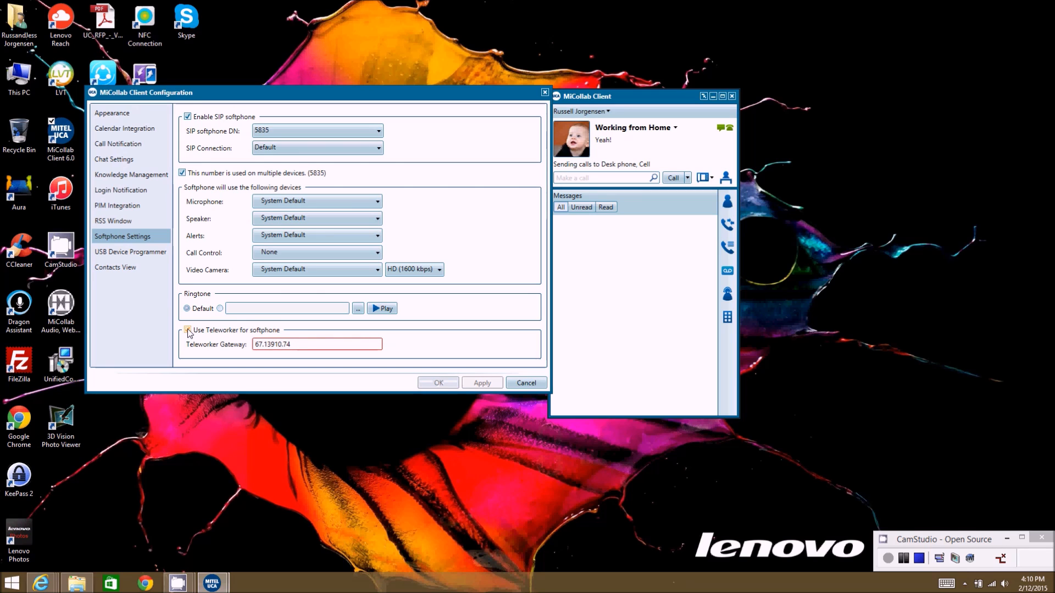
pyautogui.click(188, 330)
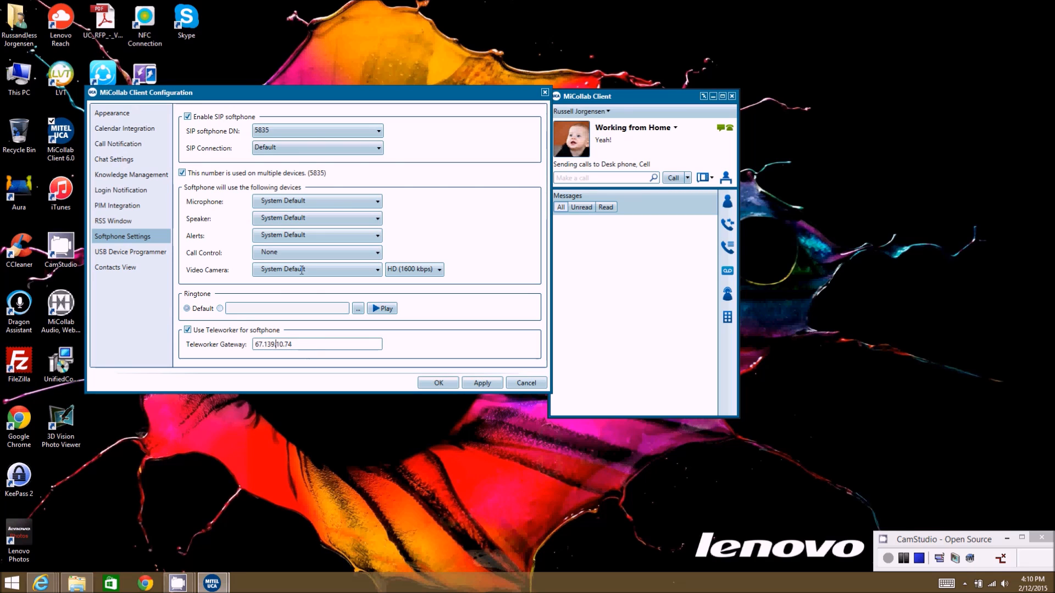
pyautogui.moveTo(263, 362)
pyautogui.write('.')
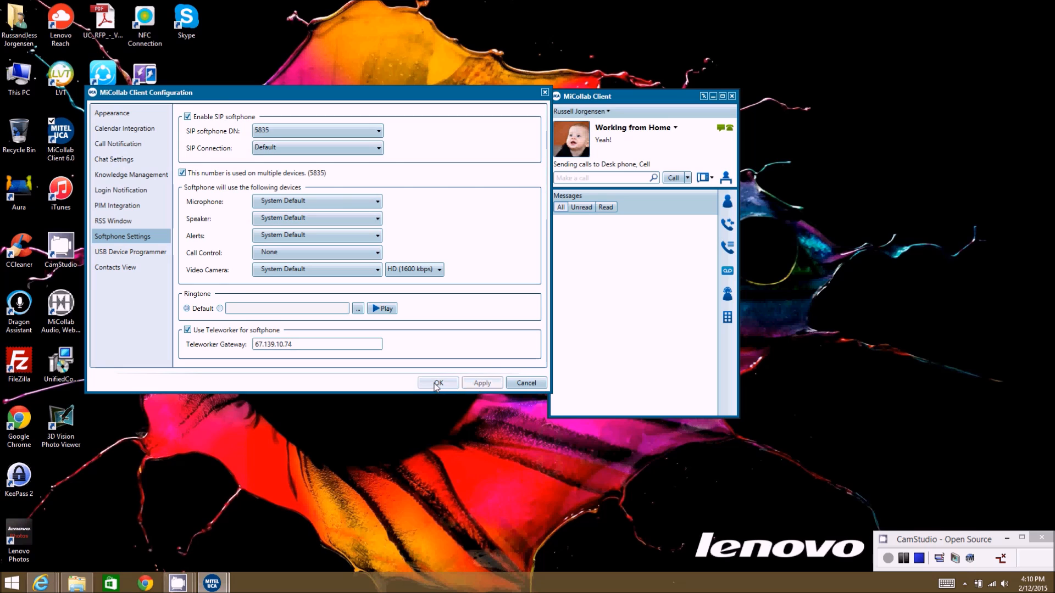
pyautogui.click(438, 383)
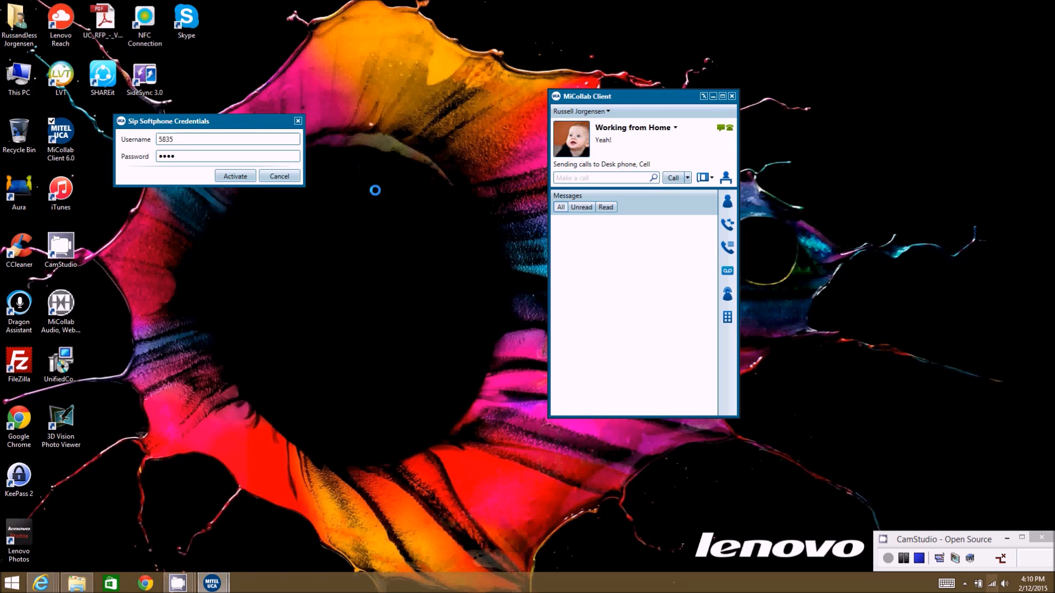
# Replace the SIP softphone password for 5835 and activate the credentials.
pyautogui.moveTo(168, 121); pyautogui.dragTo(366, 198)
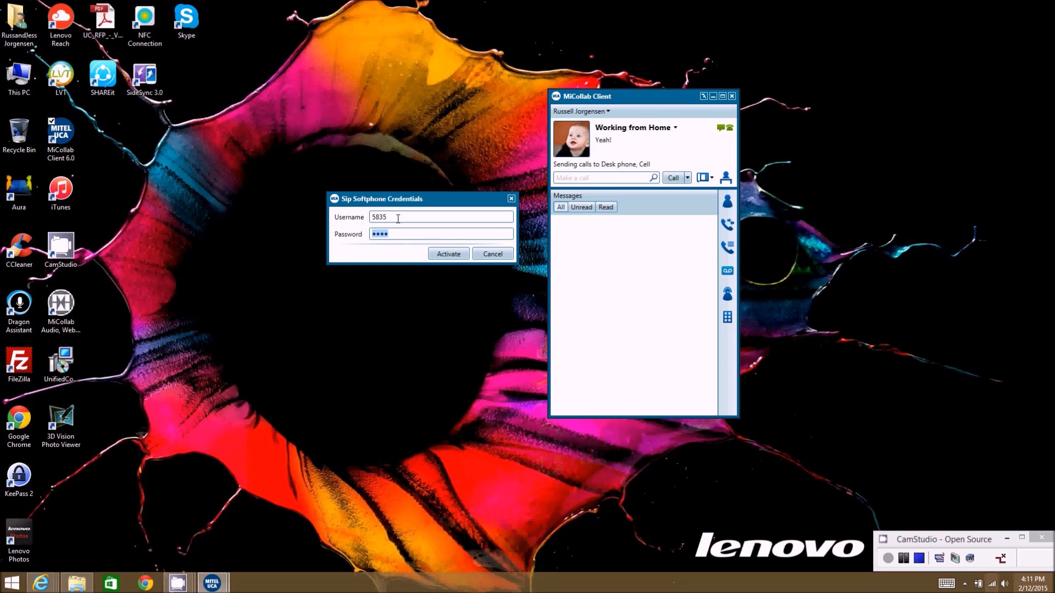
pyautogui.tripleClick(378, 217)
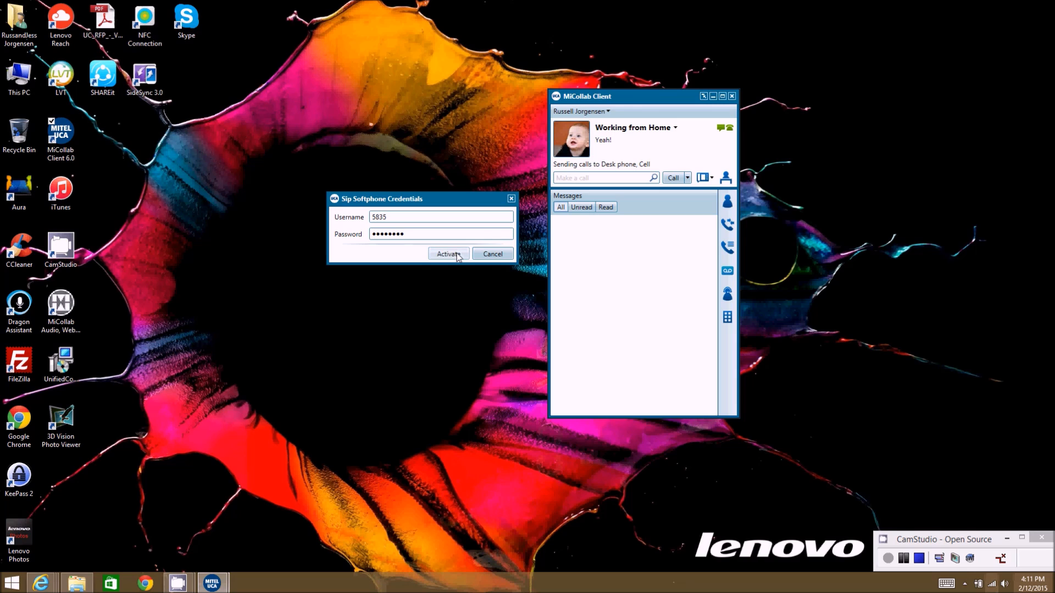
pyautogui.click(448, 254)
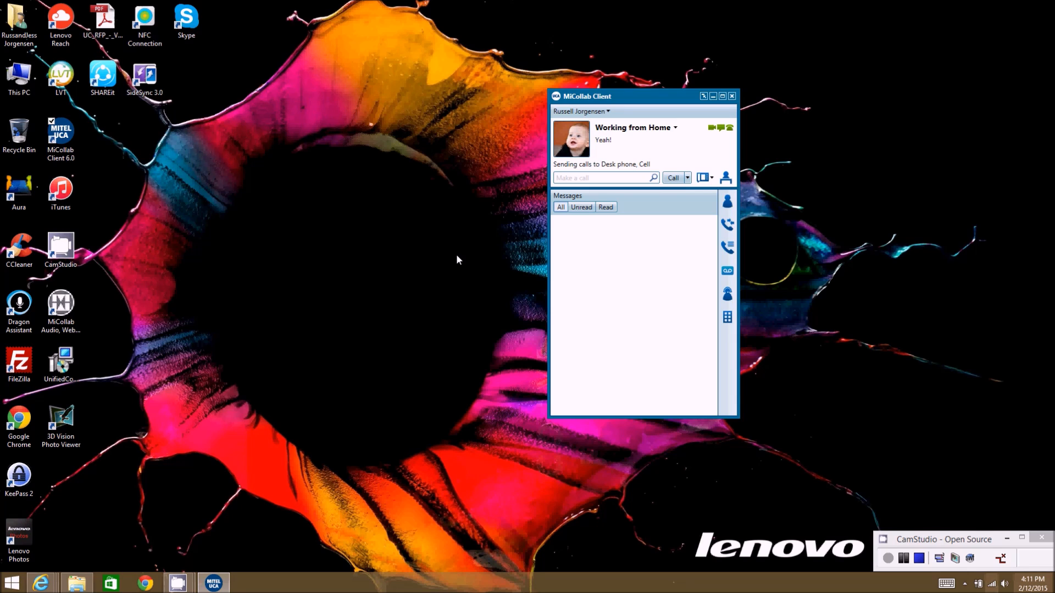
pyautogui.moveTo(488, 252)
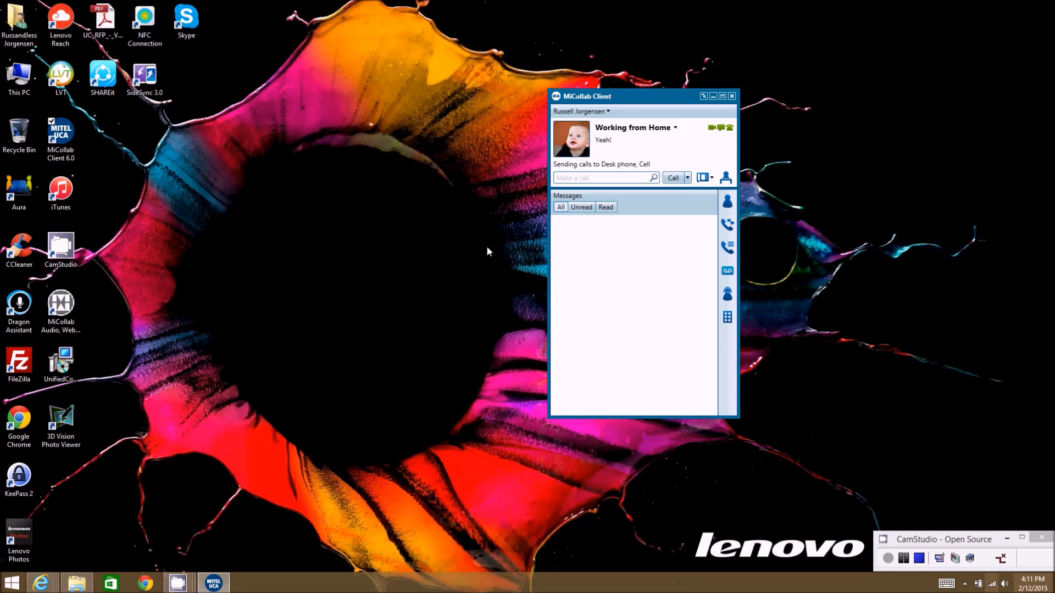
pyautogui.moveTo(497, 312)
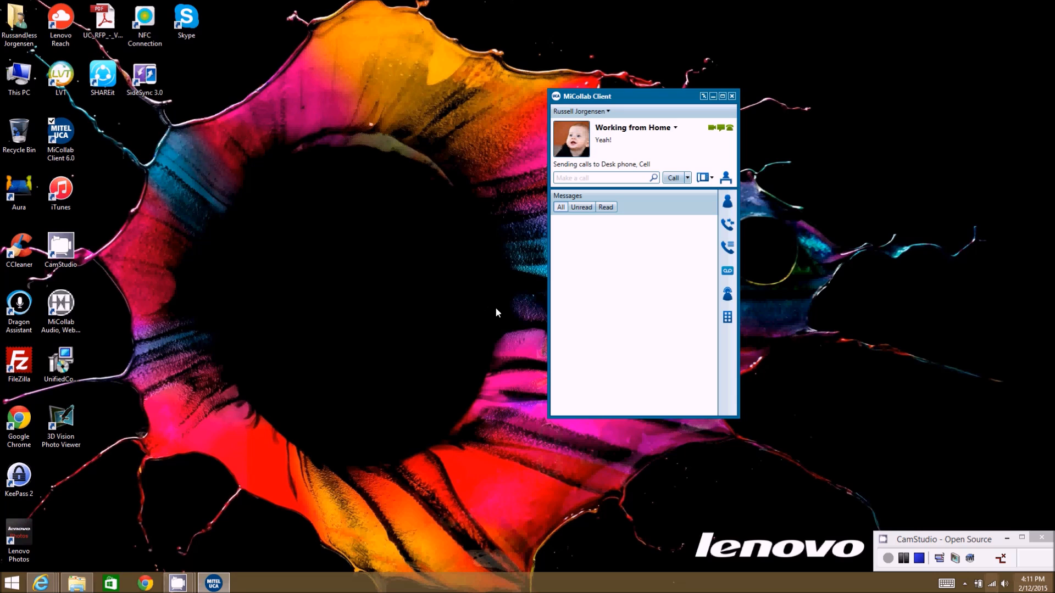
pyautogui.moveTo(462, 270)
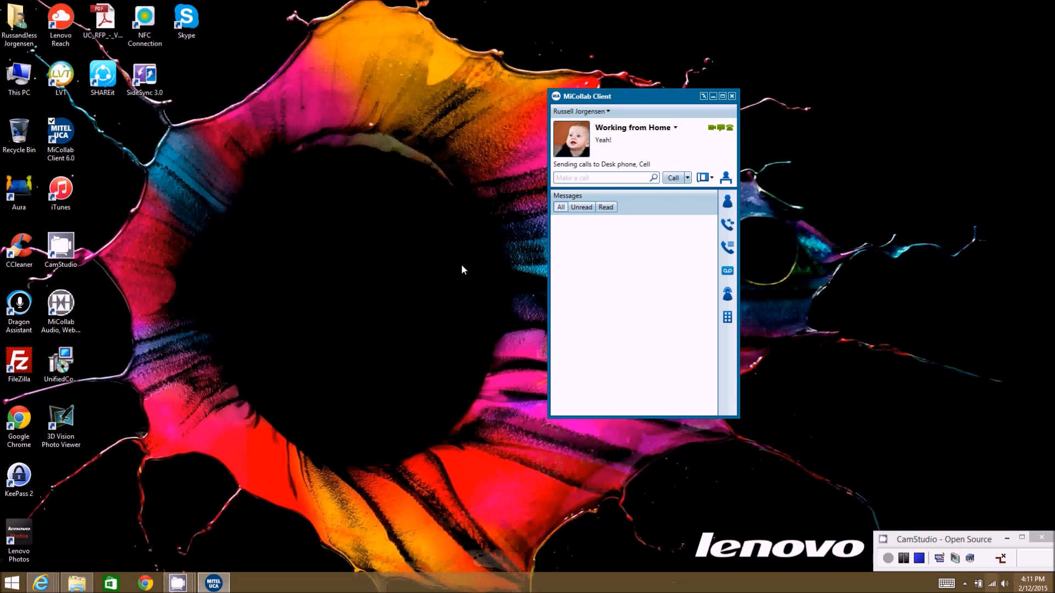
pyautogui.moveTo(639, 253)
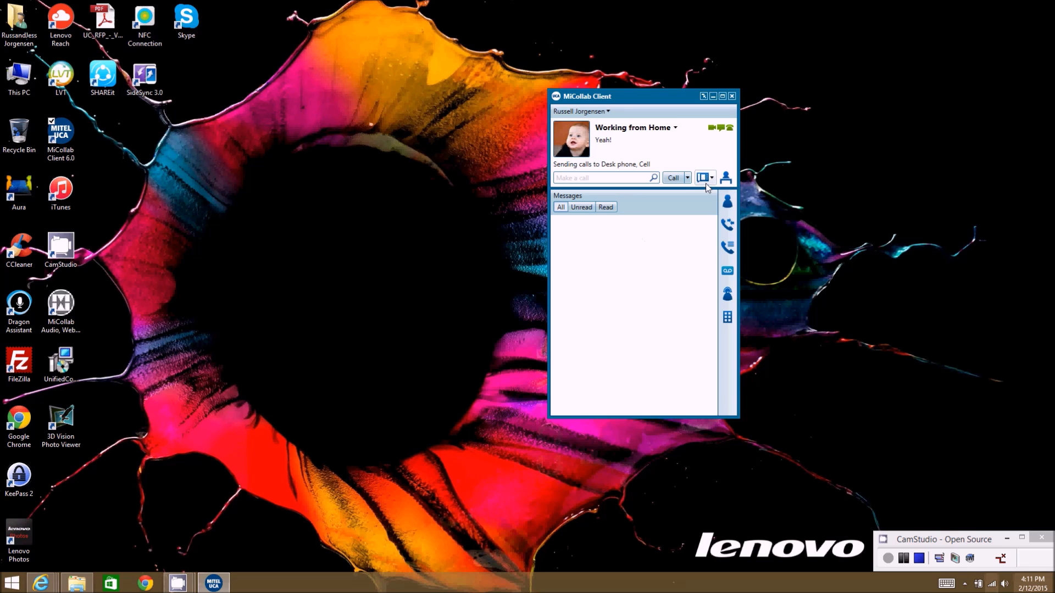
pyautogui.moveTo(670, 157)
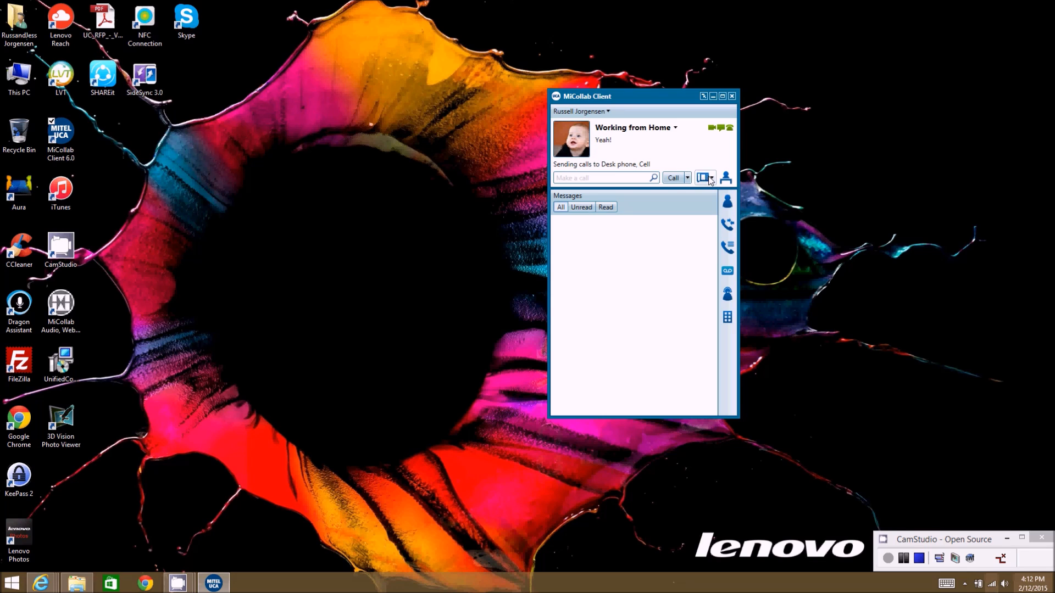
pyautogui.click(704, 177)
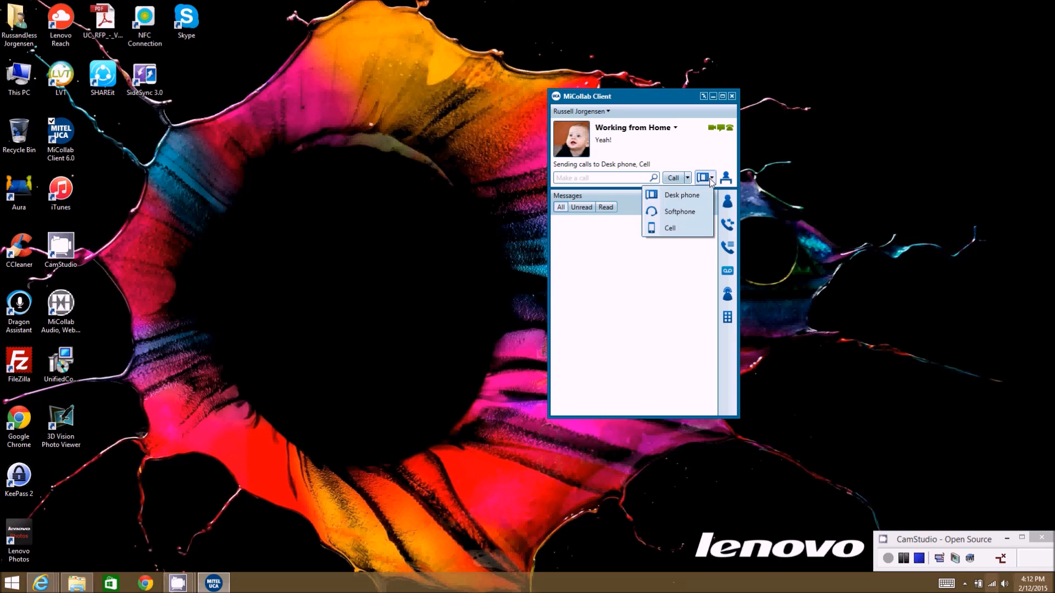
pyautogui.moveTo(686, 212)
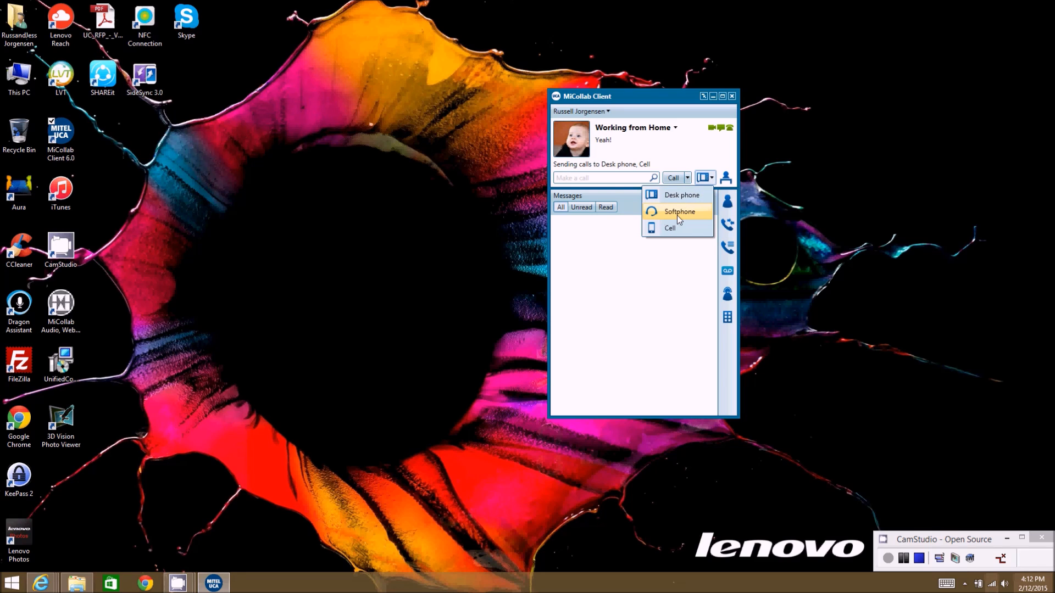
pyautogui.moveTo(679, 220)
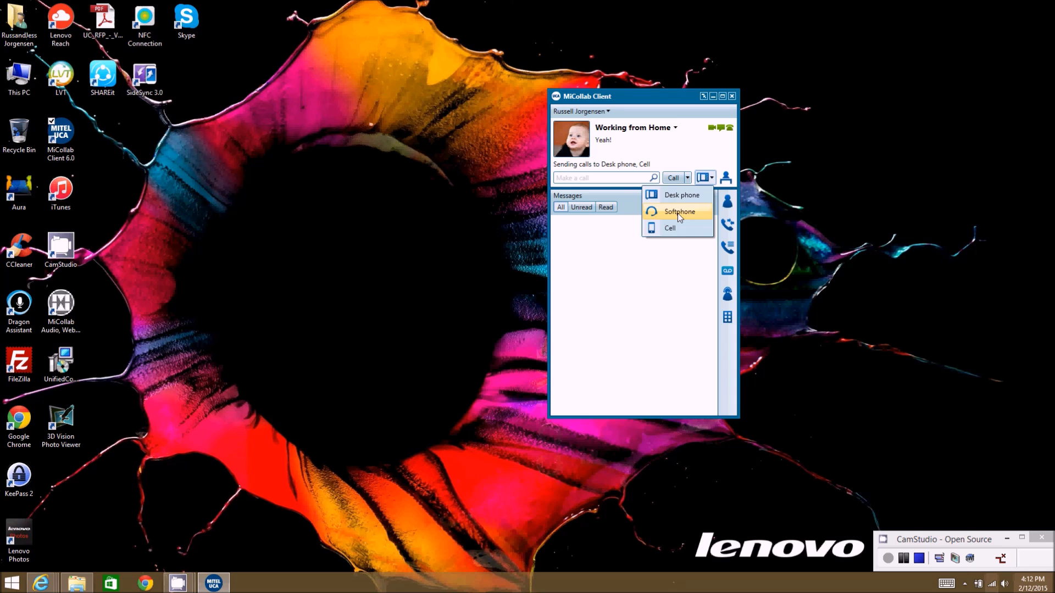
pyautogui.click(679, 211)
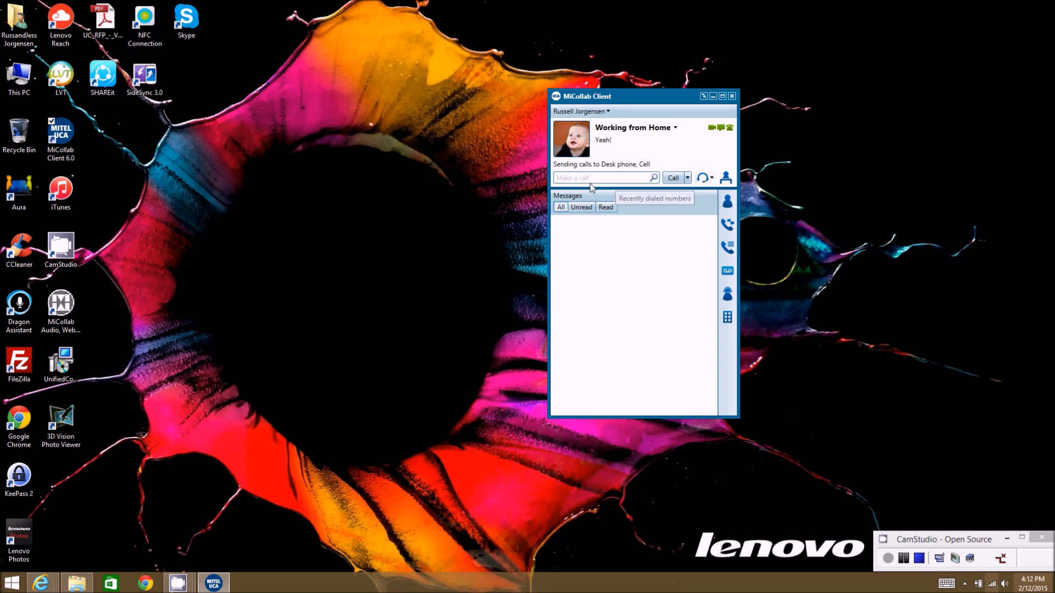
pyautogui.moveTo(703, 178)
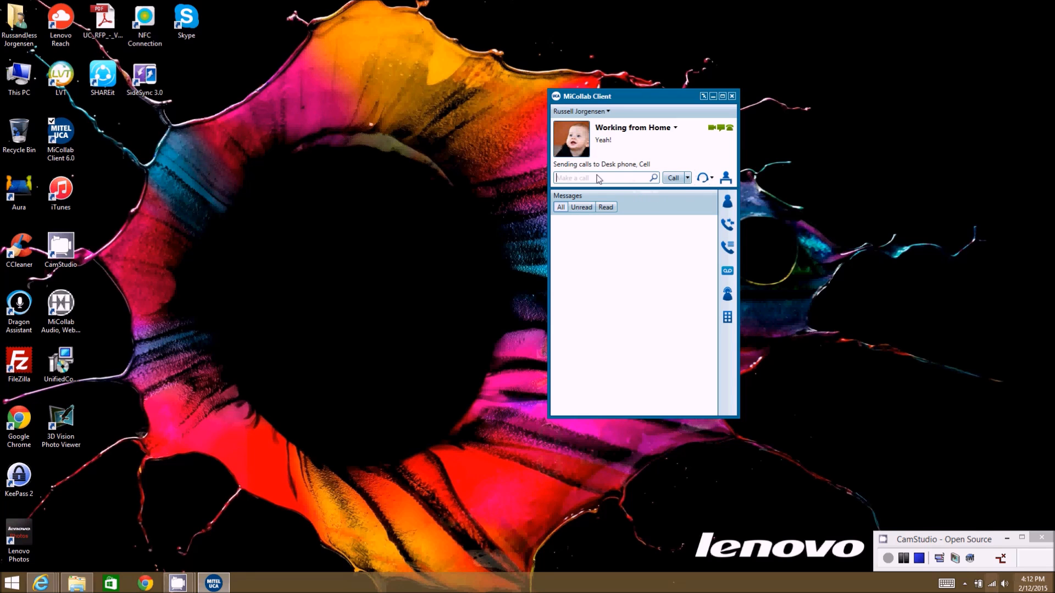
pyautogui.write('602')
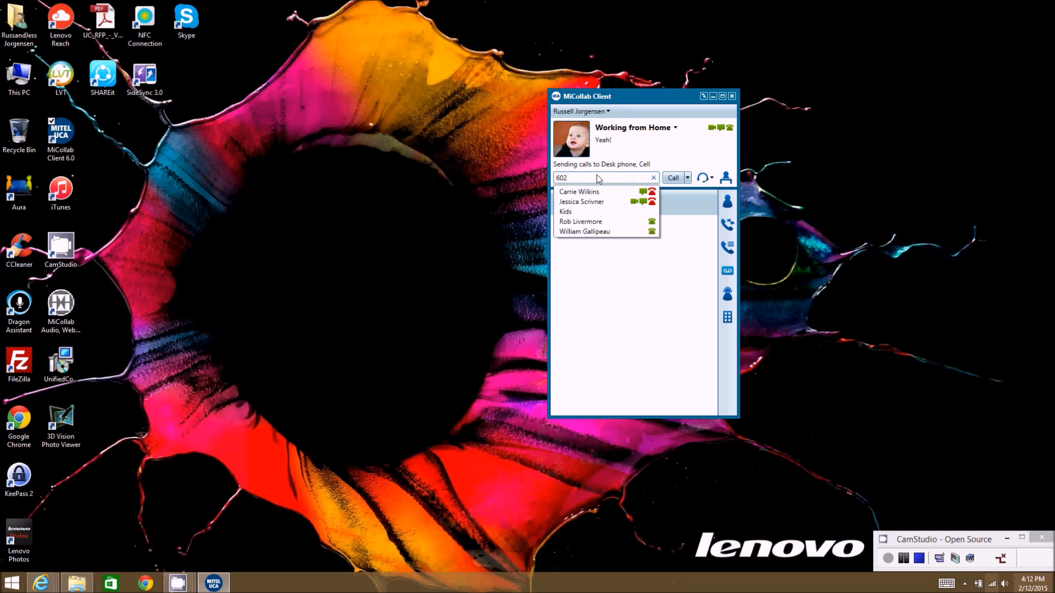
pyautogui.write('4373010')
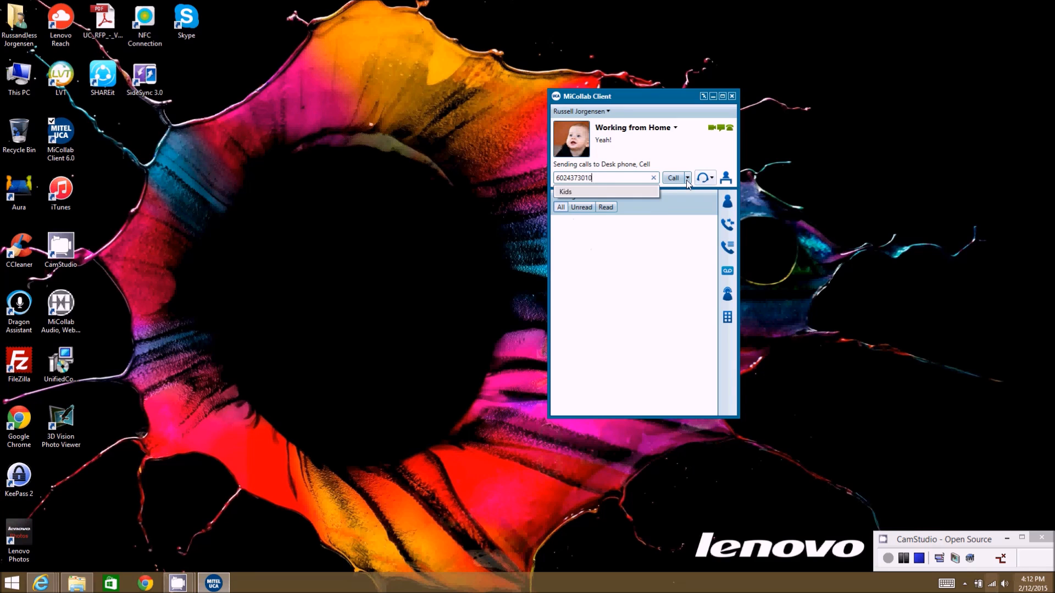
pyautogui.click(673, 177)
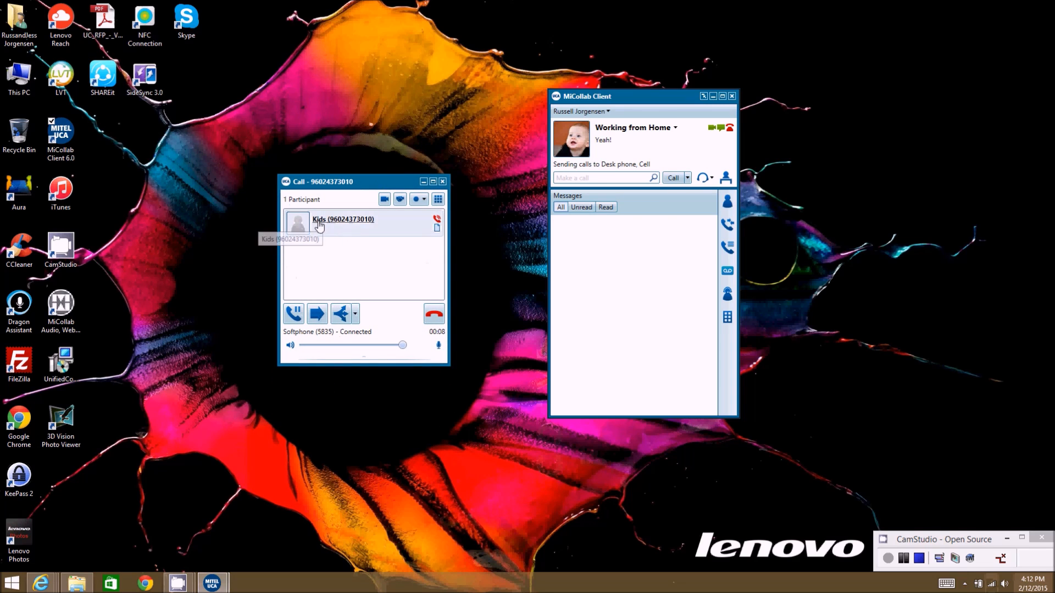
pyautogui.moveTo(623, 168)
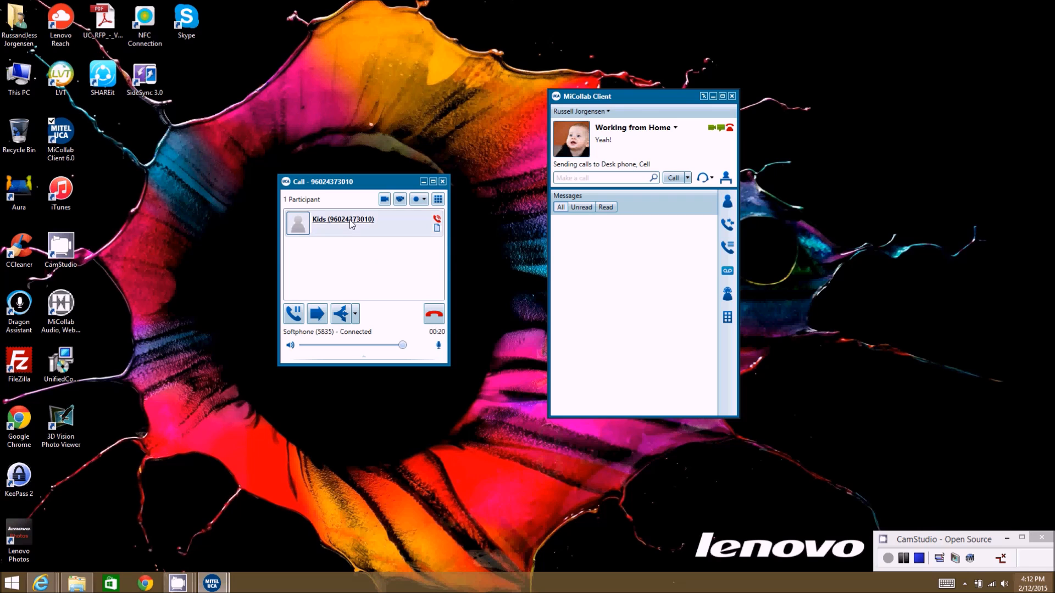
pyautogui.moveTo(353, 228)
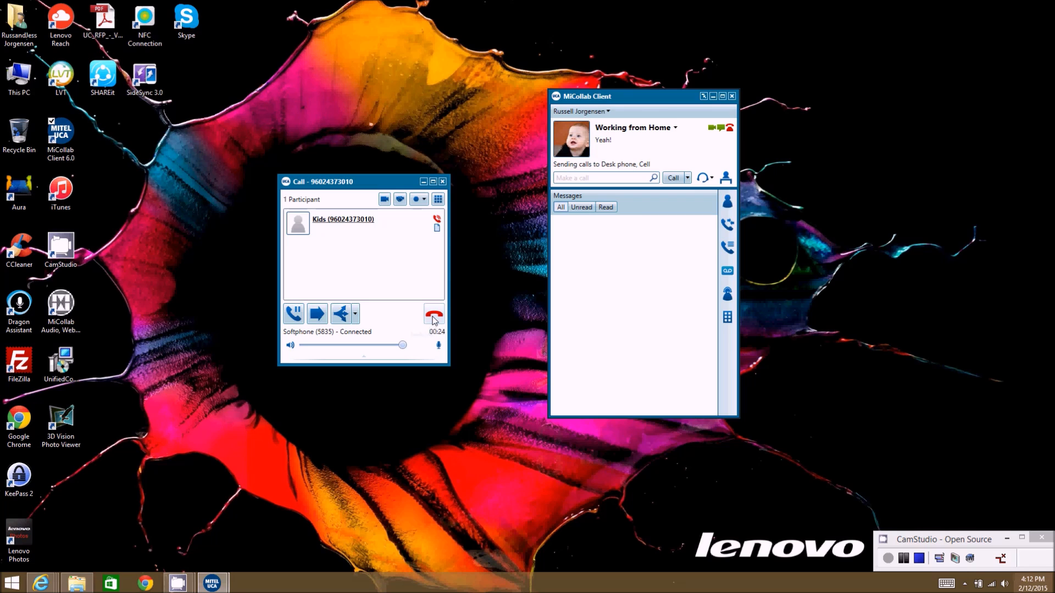
pyautogui.click(433, 314)
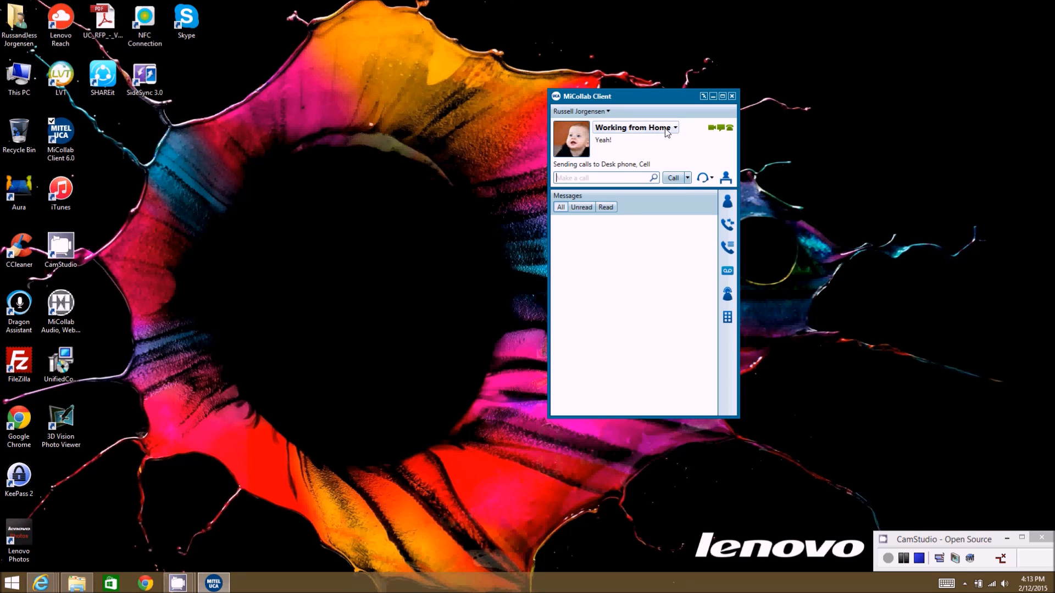
# Make Working from Home call from Softphone and ring Softphone and Cell, not desk phone.
pyautogui.click(674, 127)
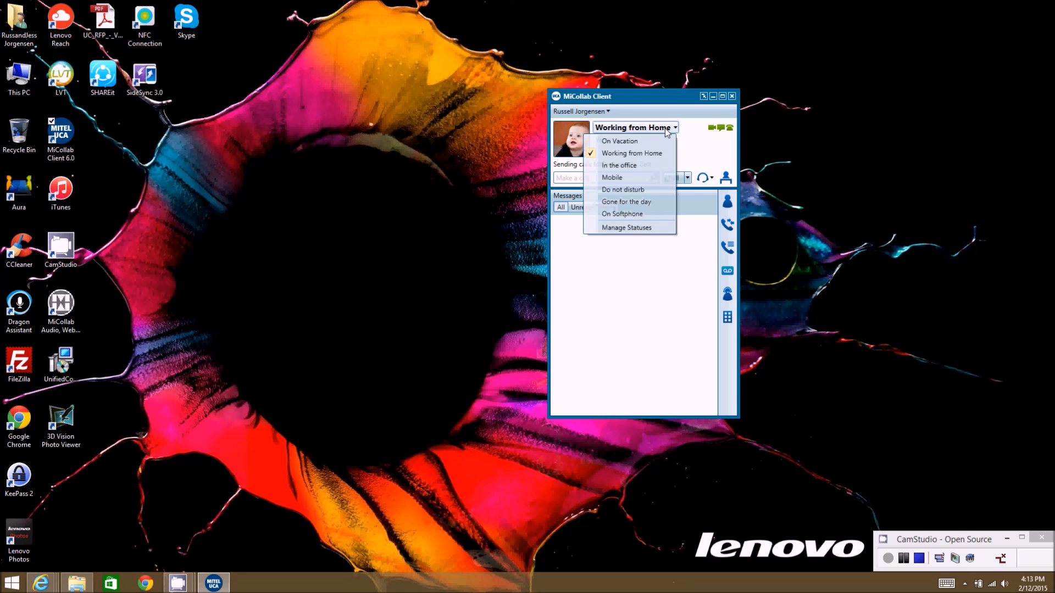
pyautogui.moveTo(694, 148)
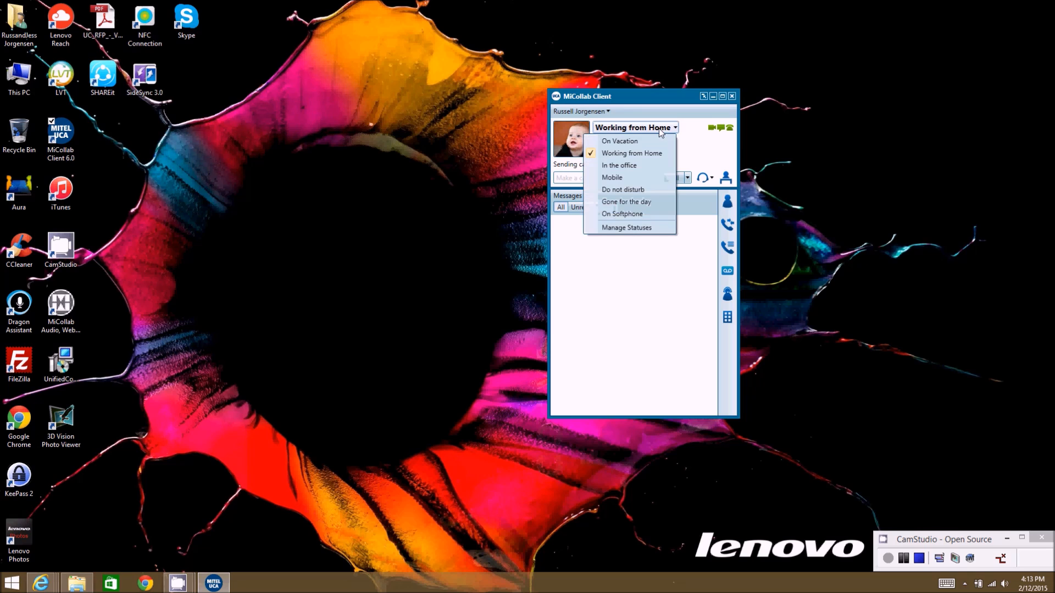
pyautogui.moveTo(636, 157)
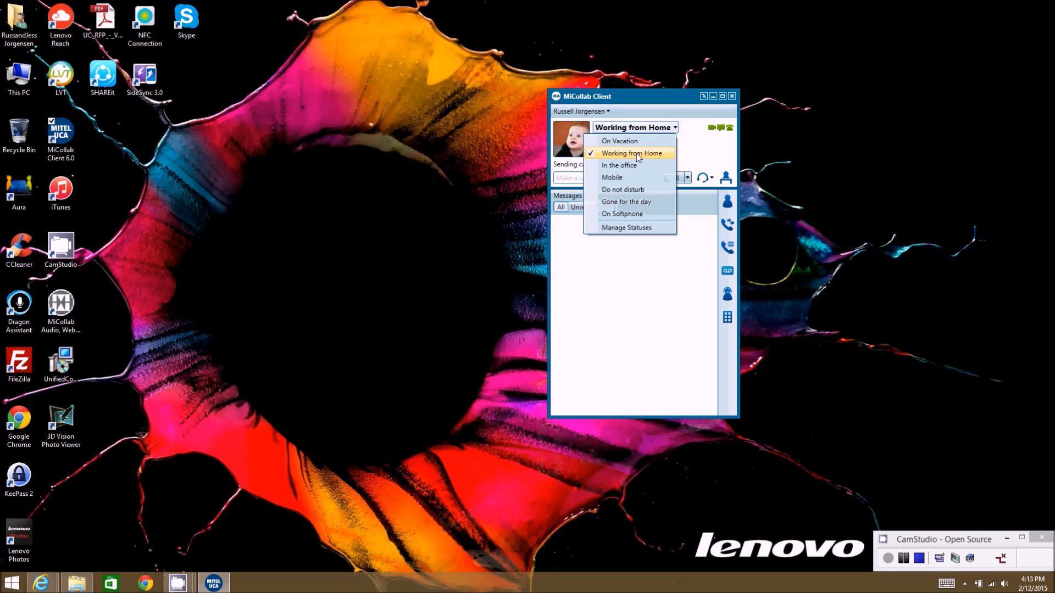
pyautogui.click(630, 152)
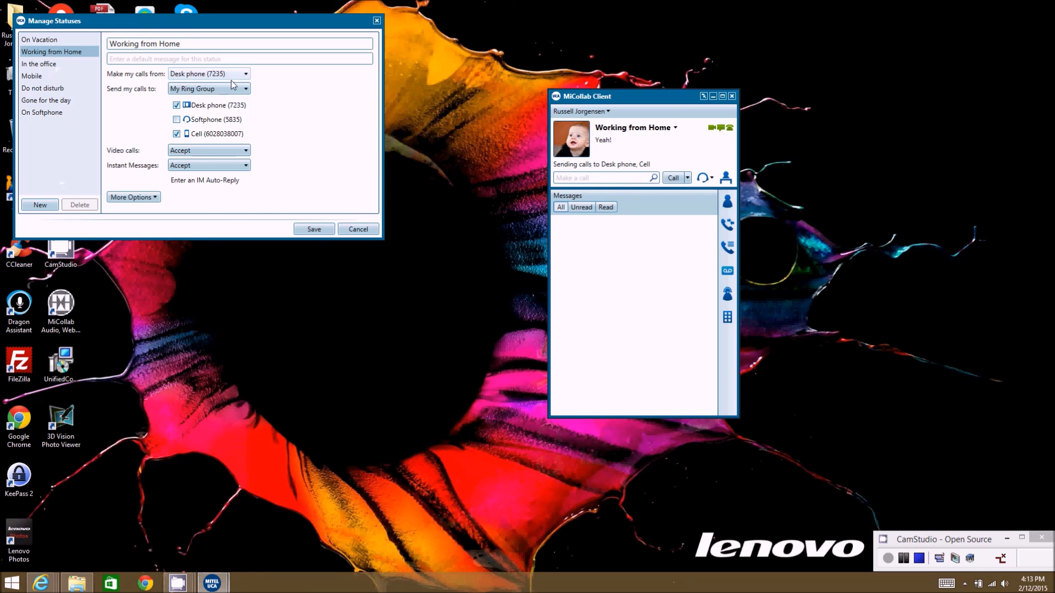
pyautogui.click(244, 73)
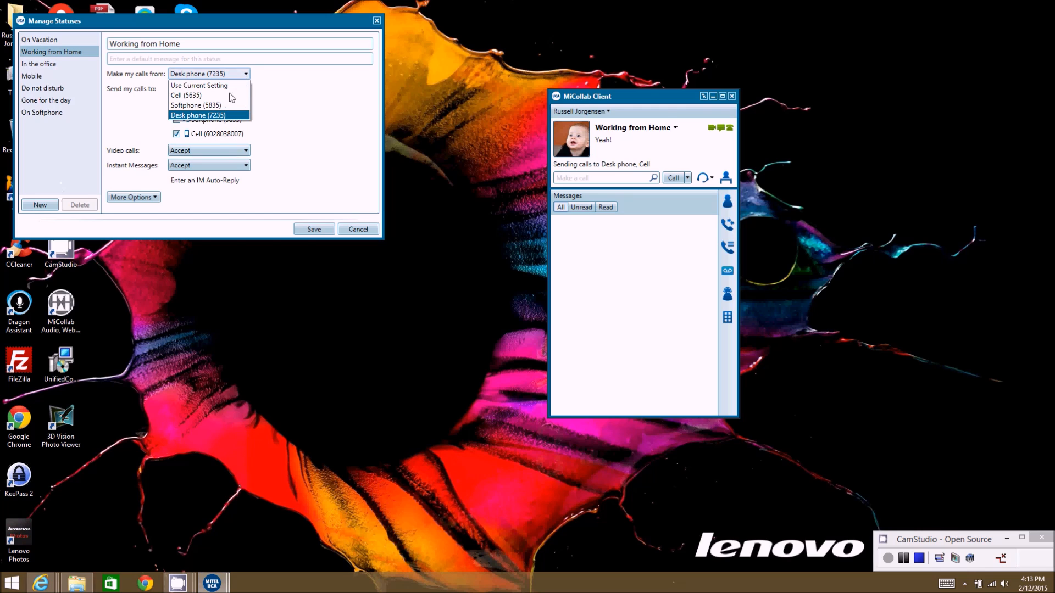
pyautogui.click(196, 106)
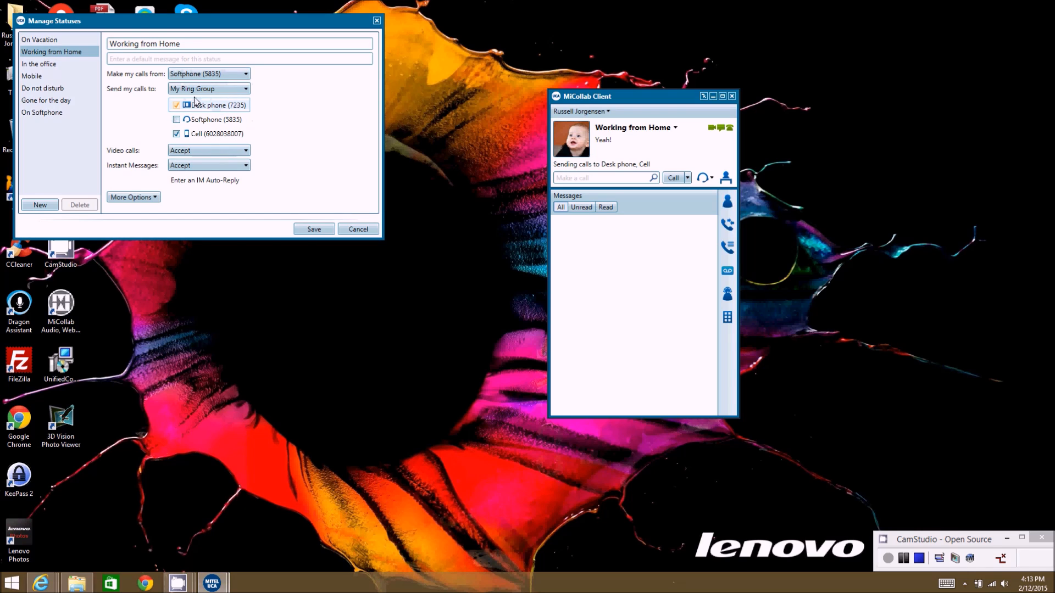
pyautogui.click(176, 120)
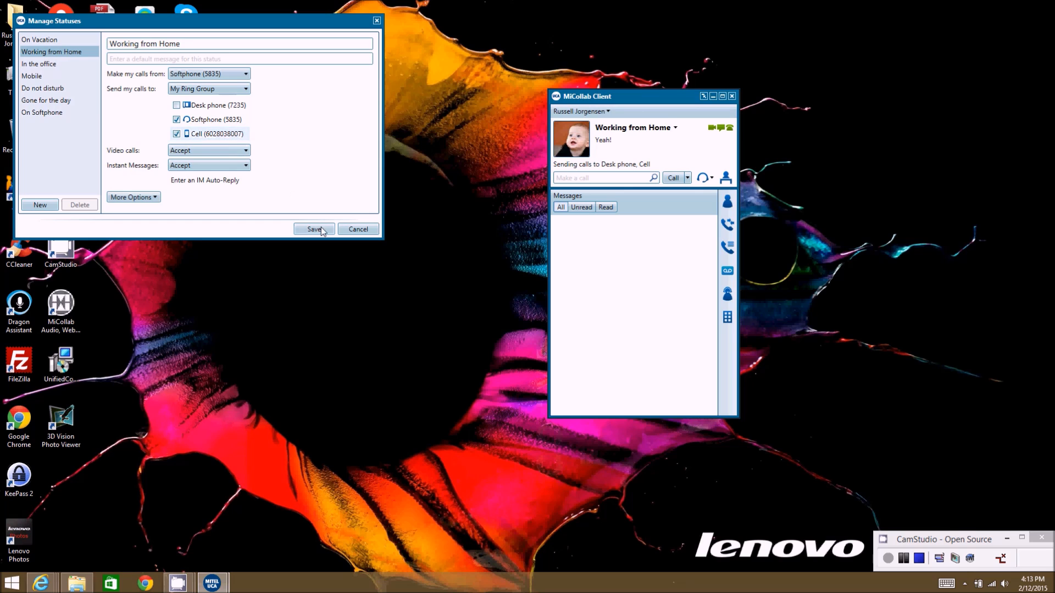
pyautogui.click(313, 230)
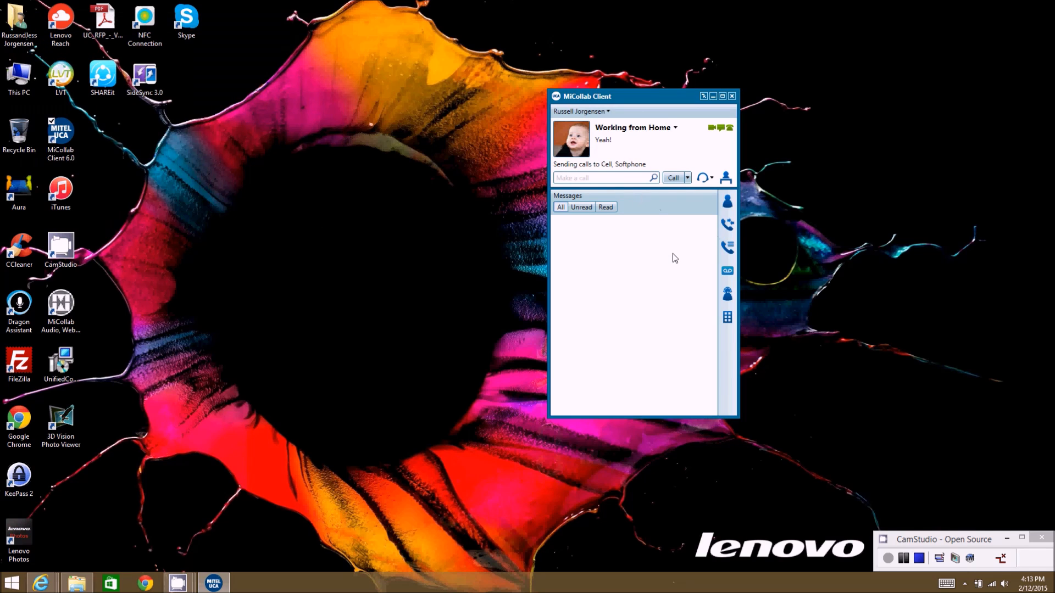
pyautogui.moveTo(651, 216)
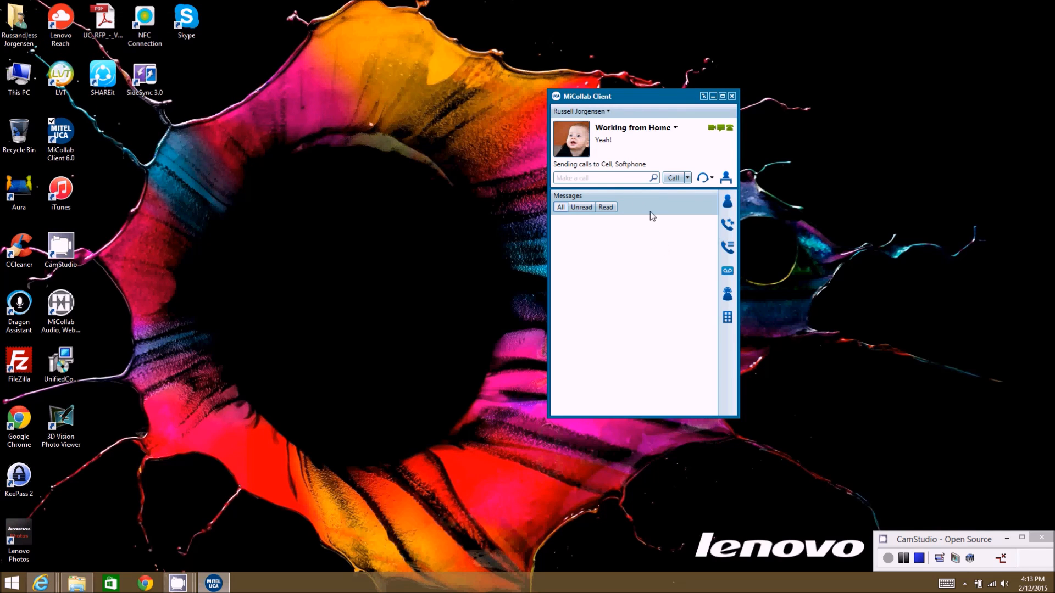
pyautogui.moveTo(412, 298)
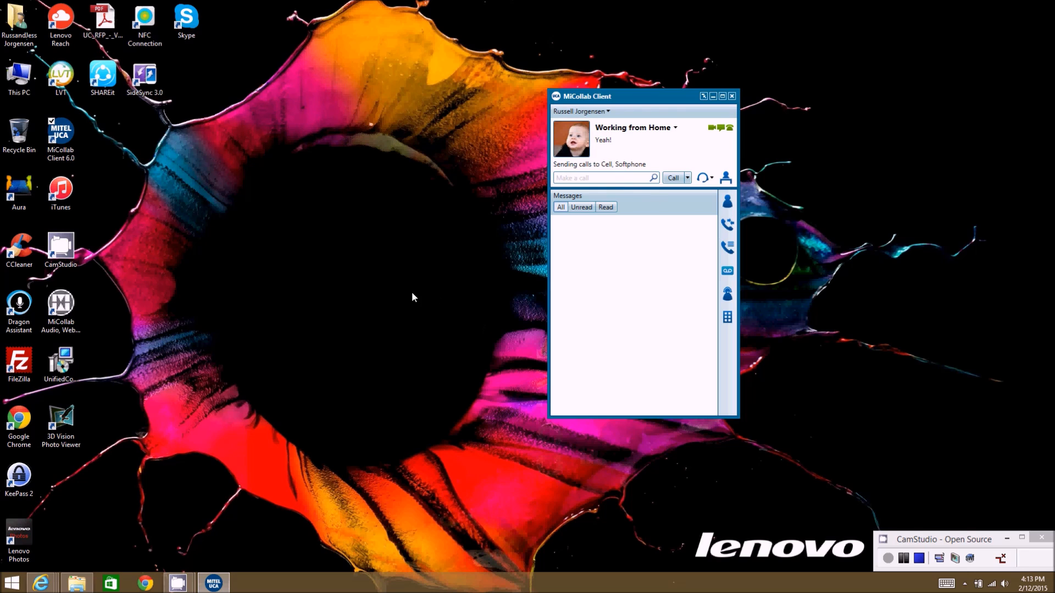
pyautogui.moveTo(444, 316)
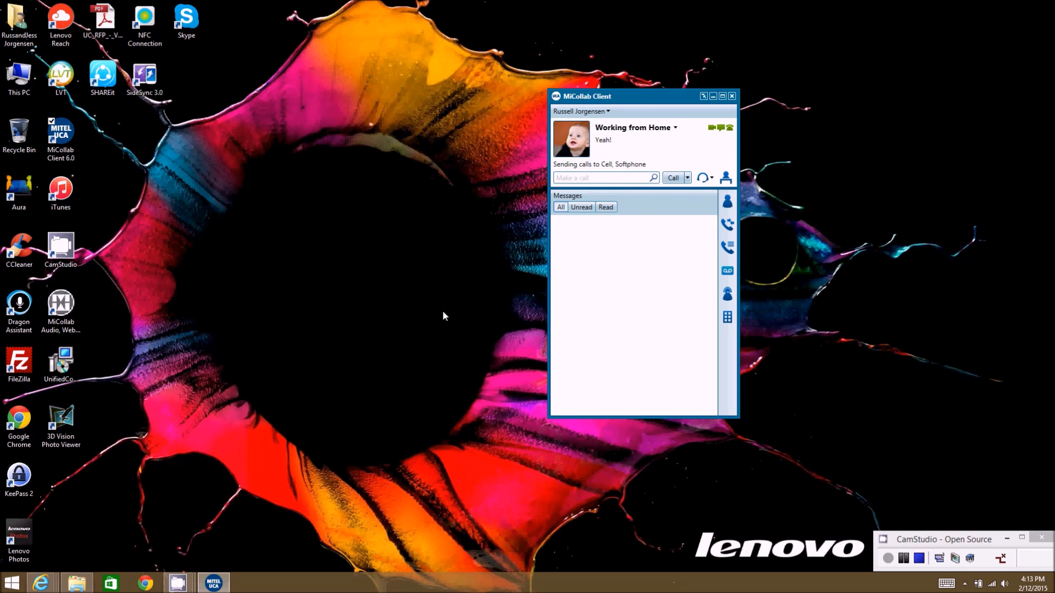
pyautogui.moveTo(644, 261)
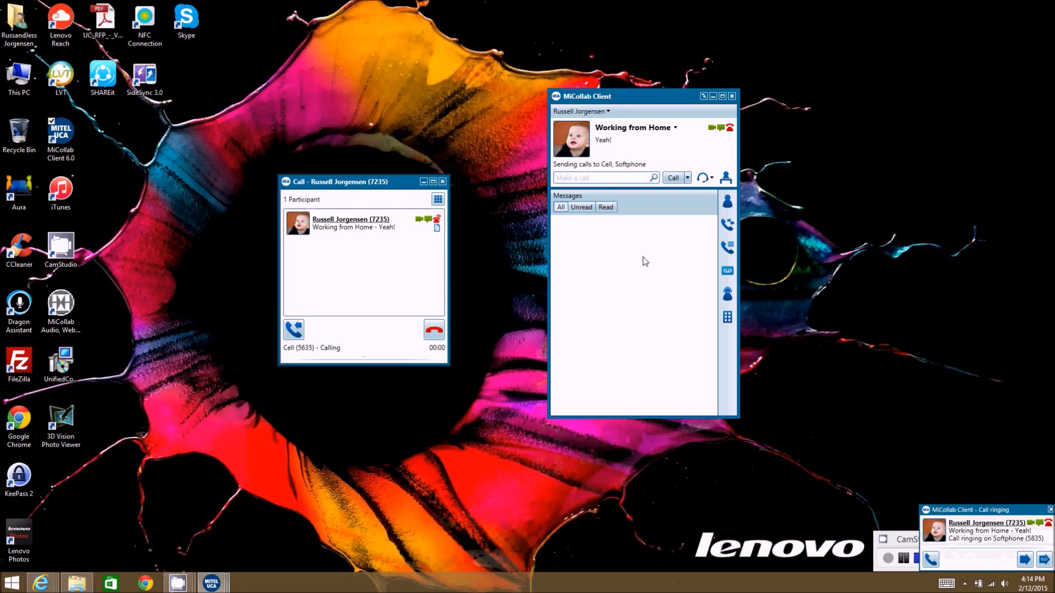
pyautogui.moveTo(968, 479)
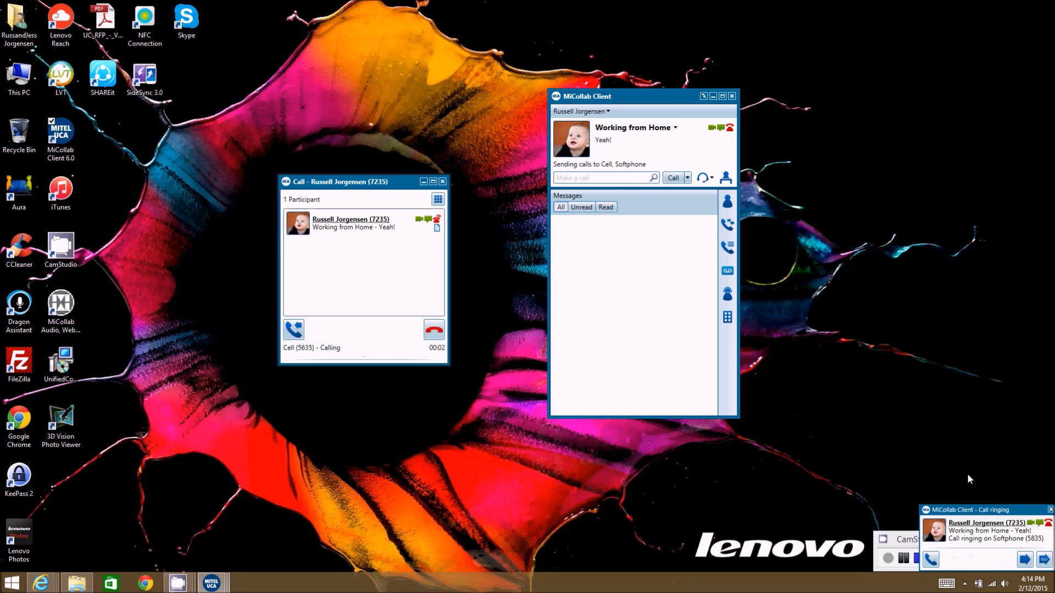
pyautogui.moveTo(987, 530)
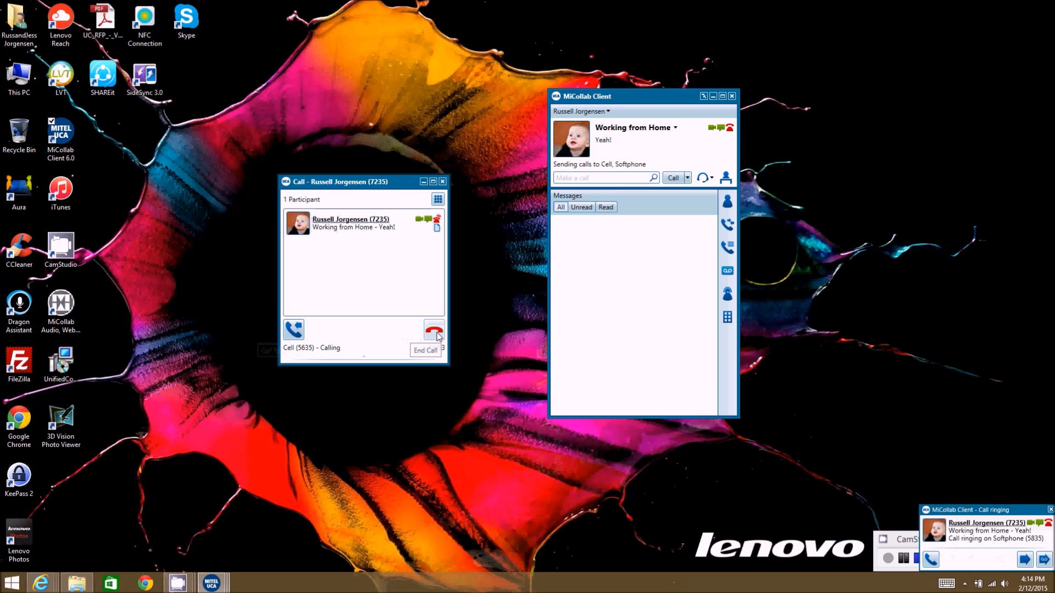
pyautogui.moveTo(696, 346)
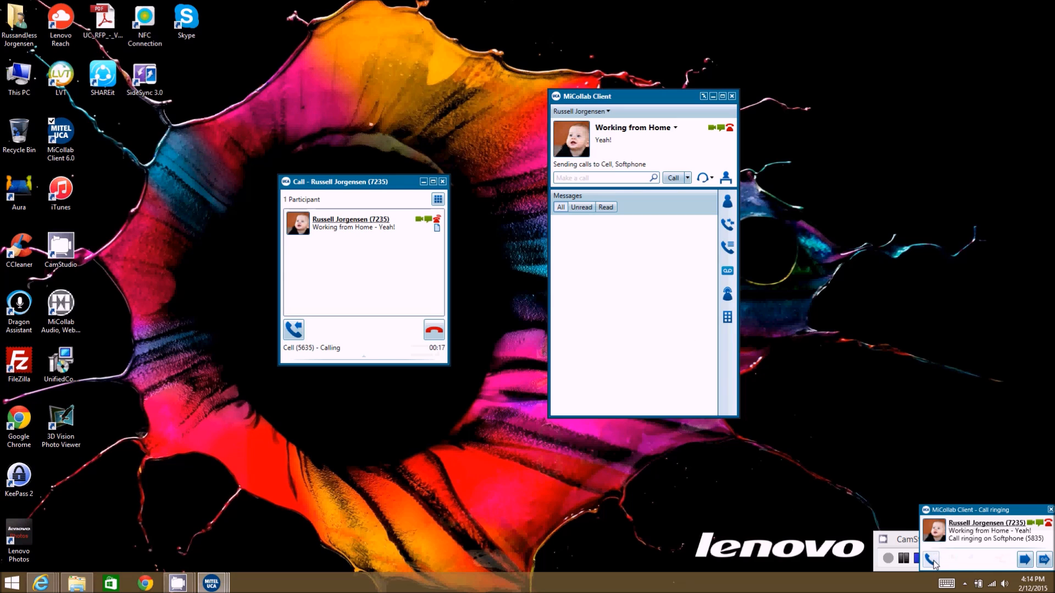
pyautogui.click(930, 560)
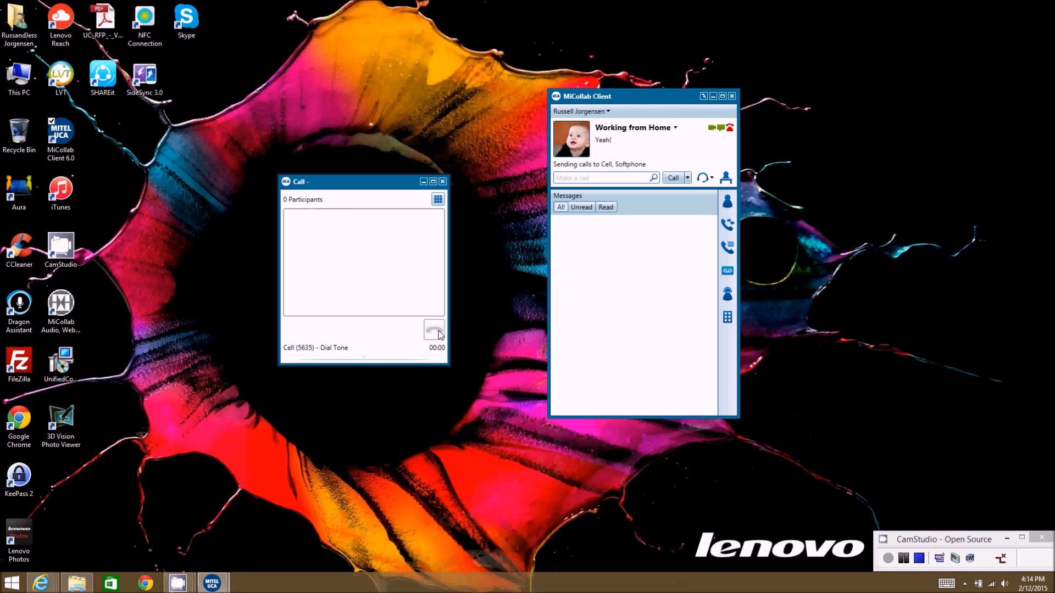
pyautogui.moveTo(434, 329)
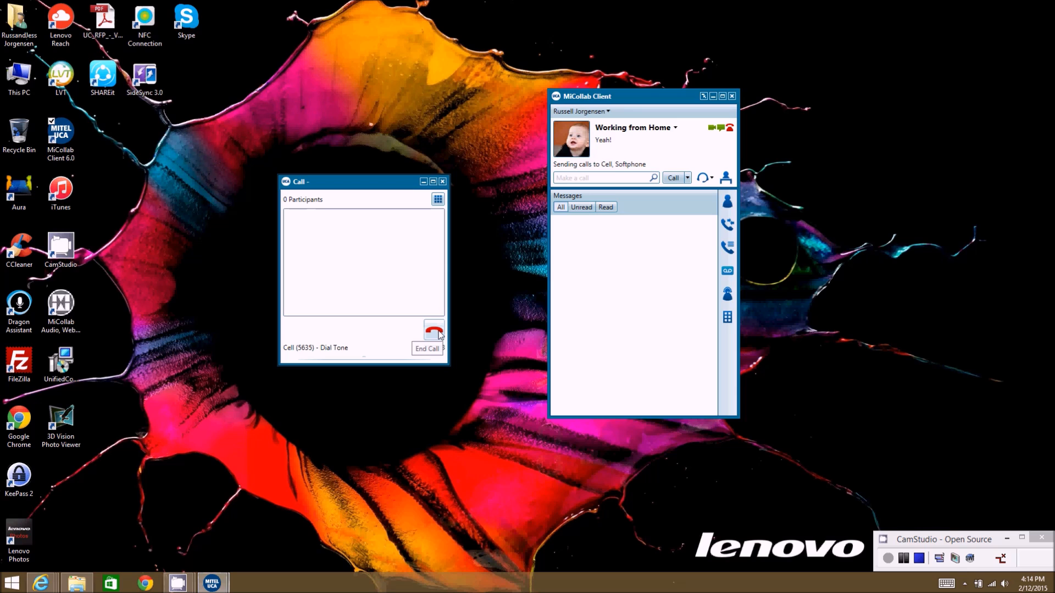
pyautogui.click(426, 348)
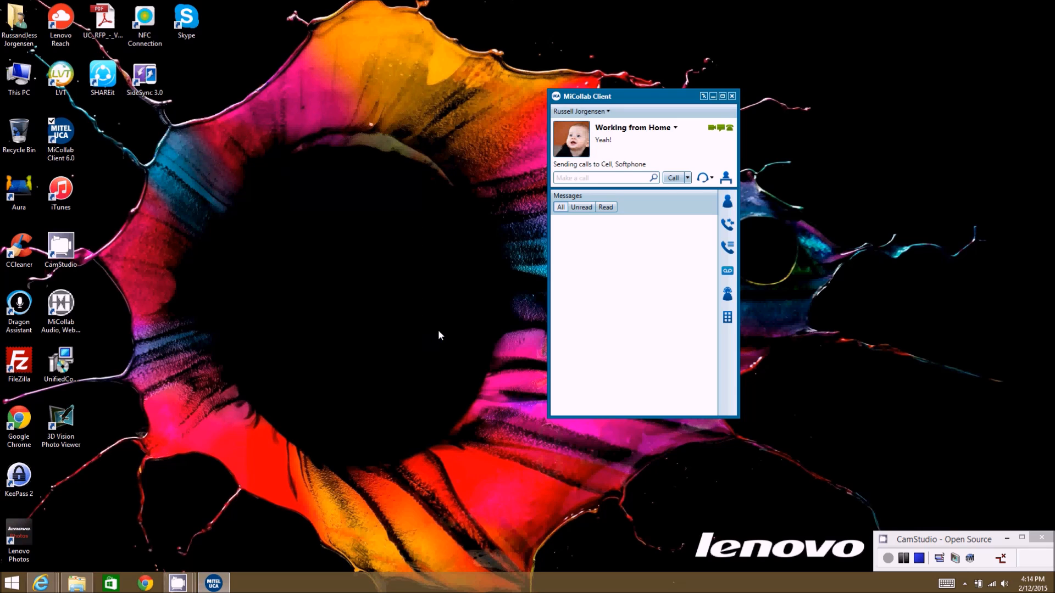
pyautogui.moveTo(639, 338)
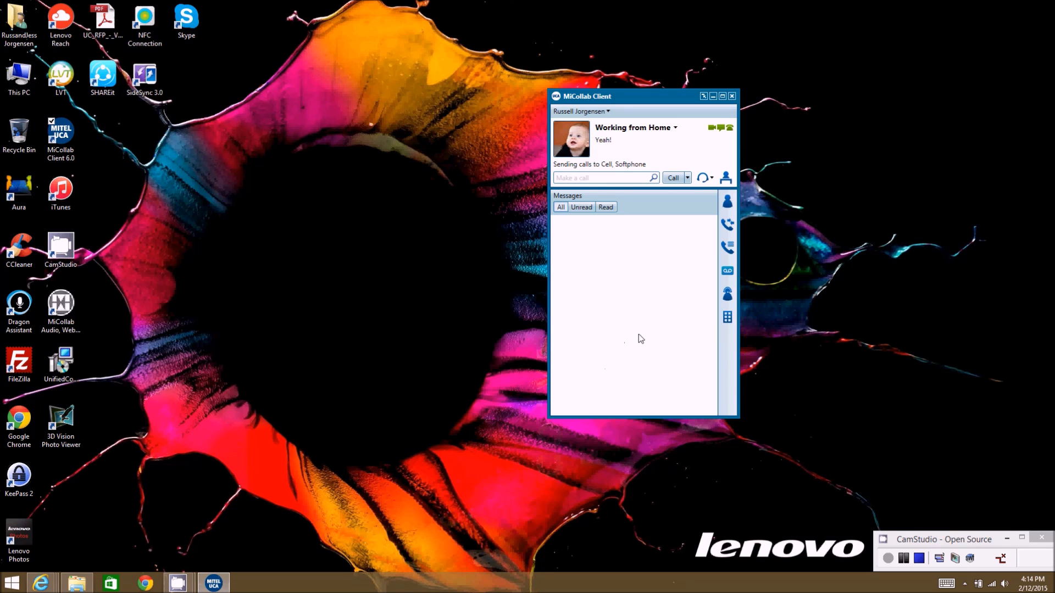
pyautogui.moveTo(656, 293)
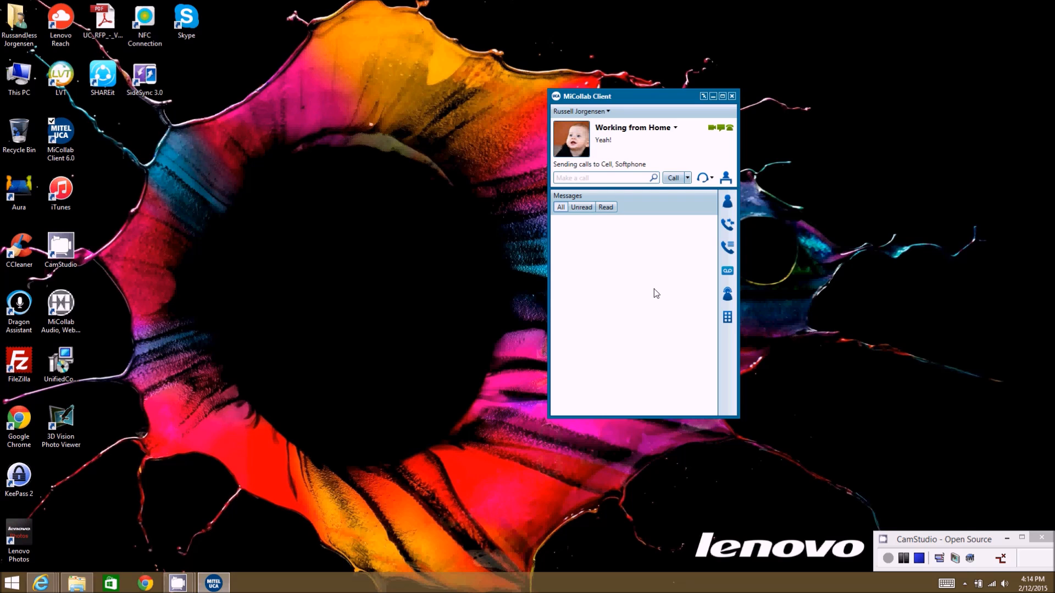
pyautogui.moveTo(710, 183)
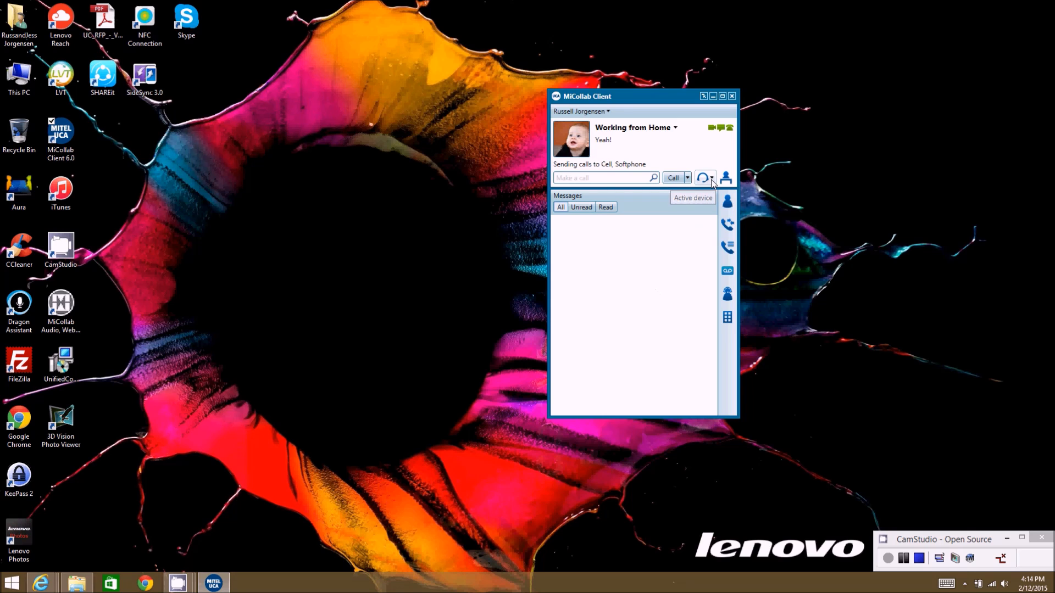